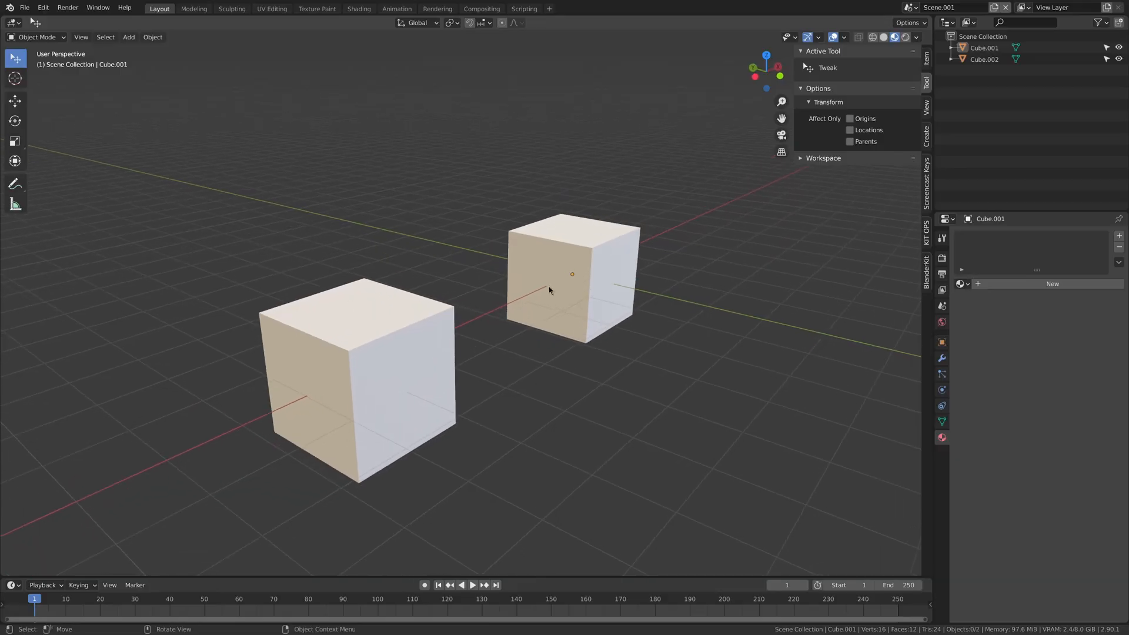
# Drag Cube.002 to a new spot beside Cube.001 and reselect it to show its Transform values.
pyautogui.click(549, 289)
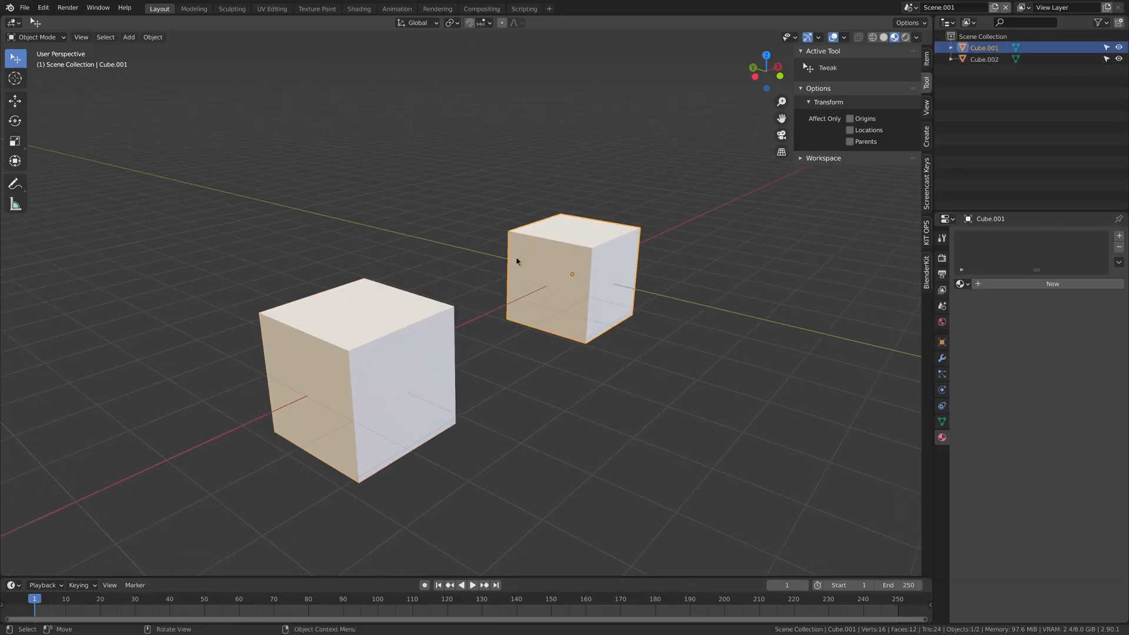
pyautogui.click(407, 410)
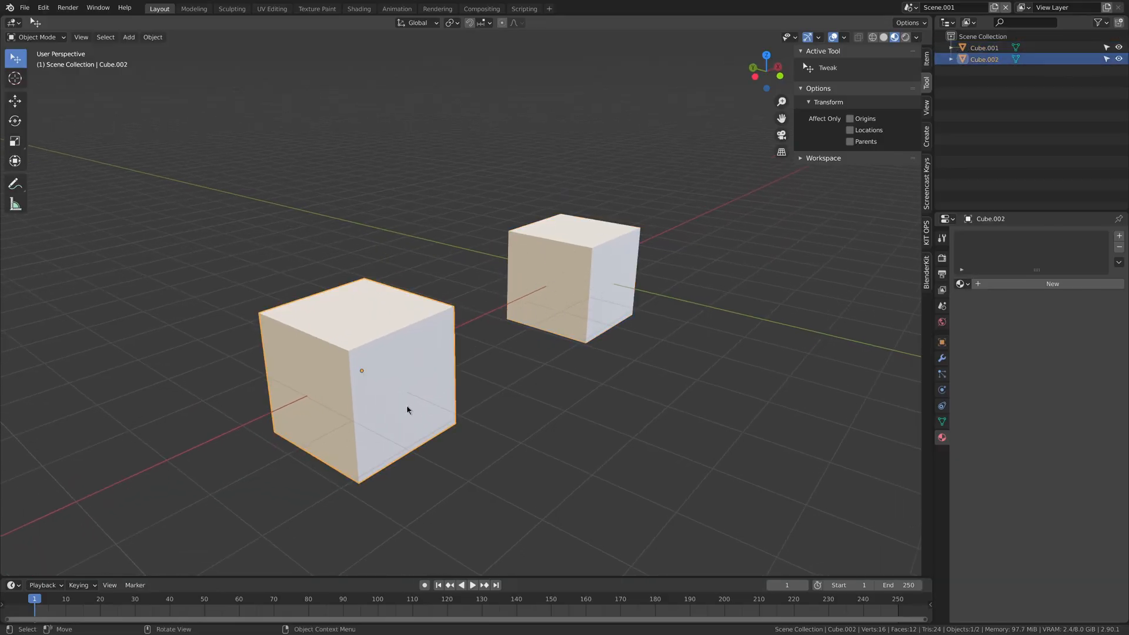
pyautogui.moveTo(407, 410); pyautogui.dragTo(244, 295)
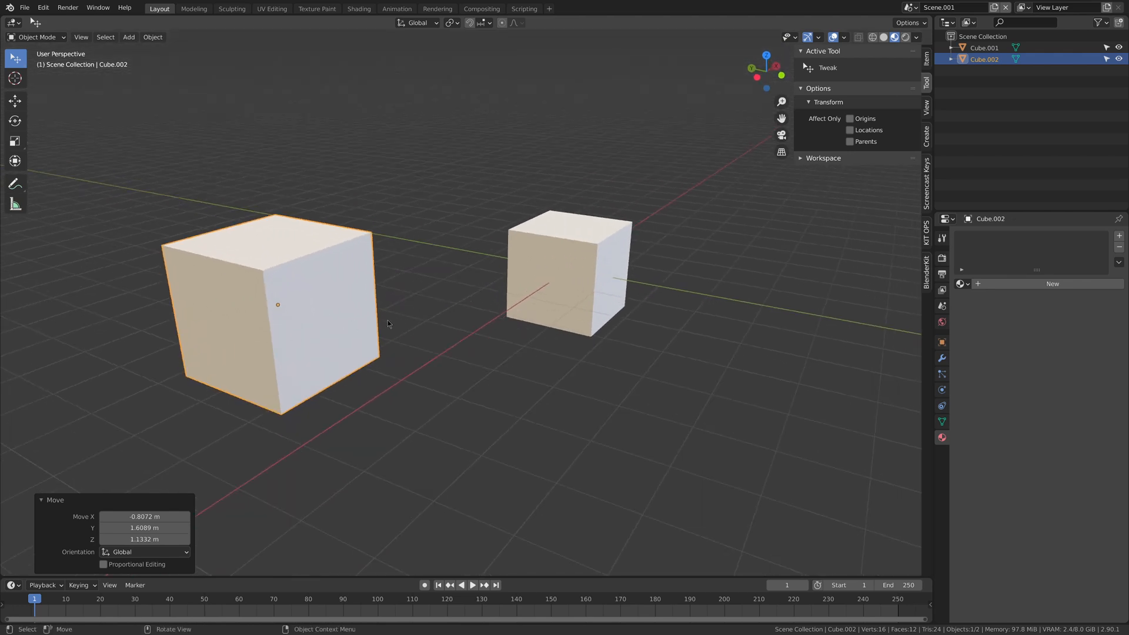
pyautogui.click(600, 302)
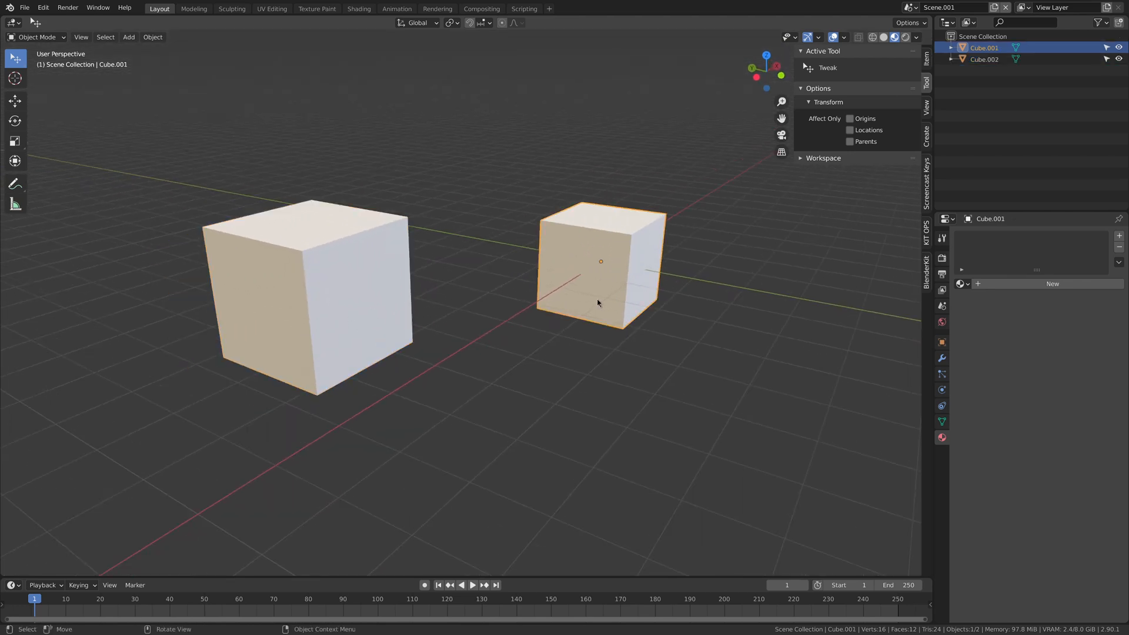
pyautogui.click(941, 342)
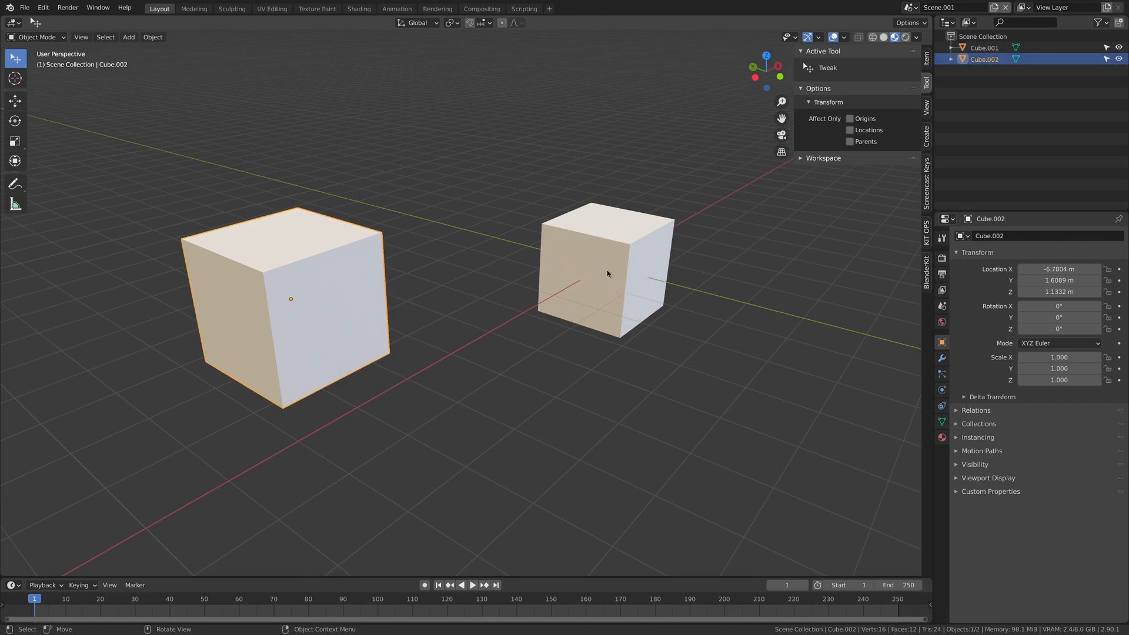
pyautogui.moveTo(343, 375)
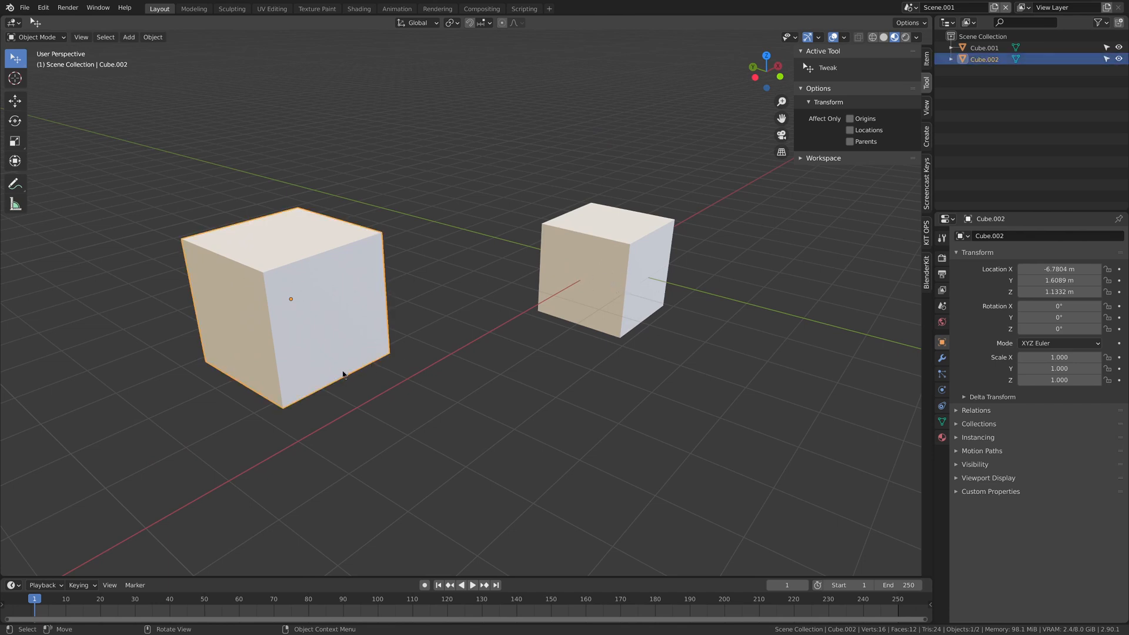
# Enter 0 for Cube.002's Location Y and Z, leaving its X unchanged.
pyautogui.doubleClick(1059, 269)
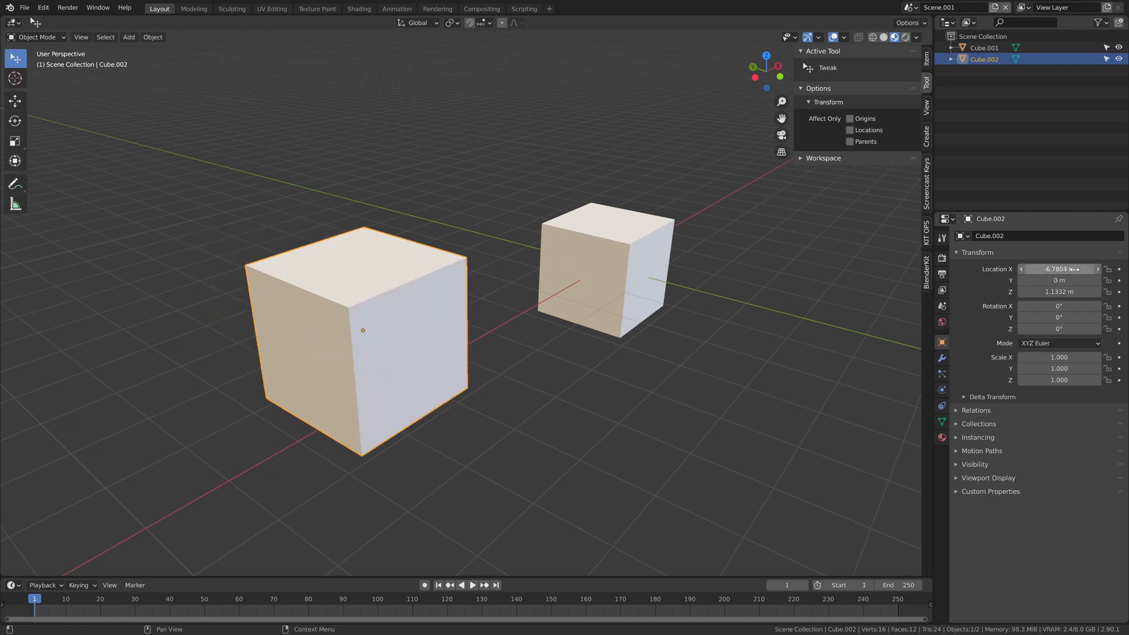
pyautogui.doubleClick(1059, 291)
pyautogui.write('0')
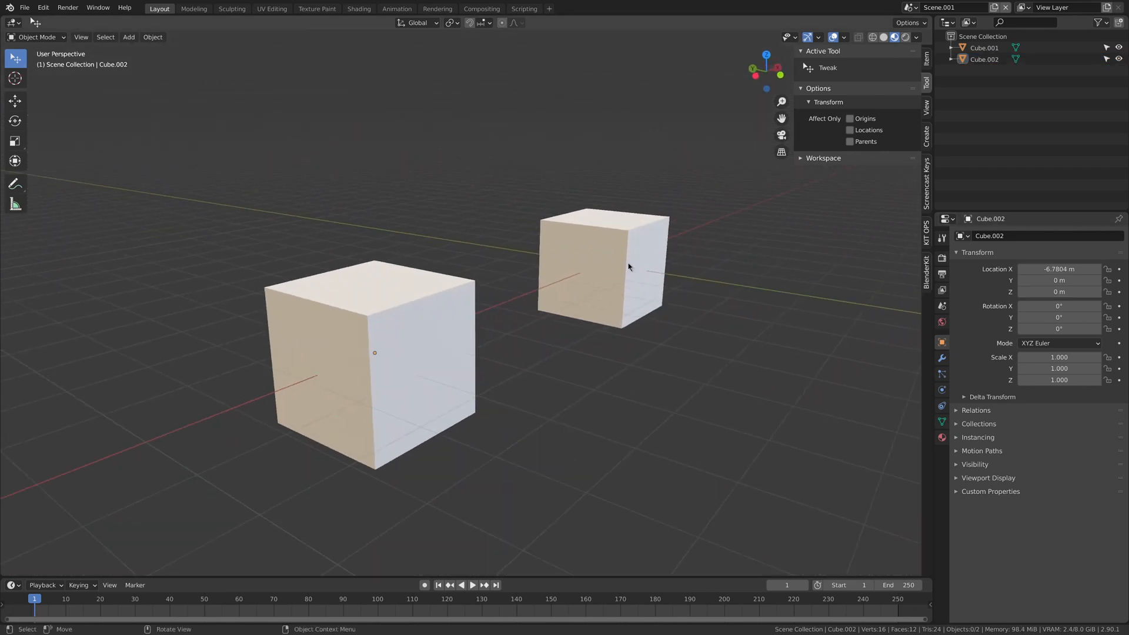
pyautogui.click(395, 366)
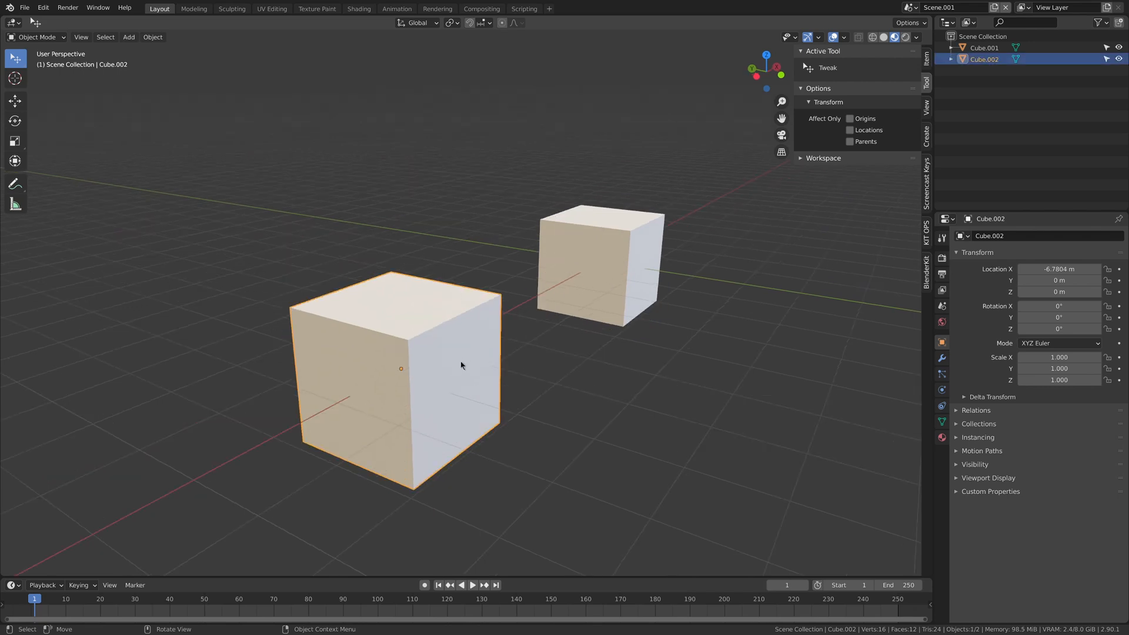
pyautogui.moveTo(590, 289)
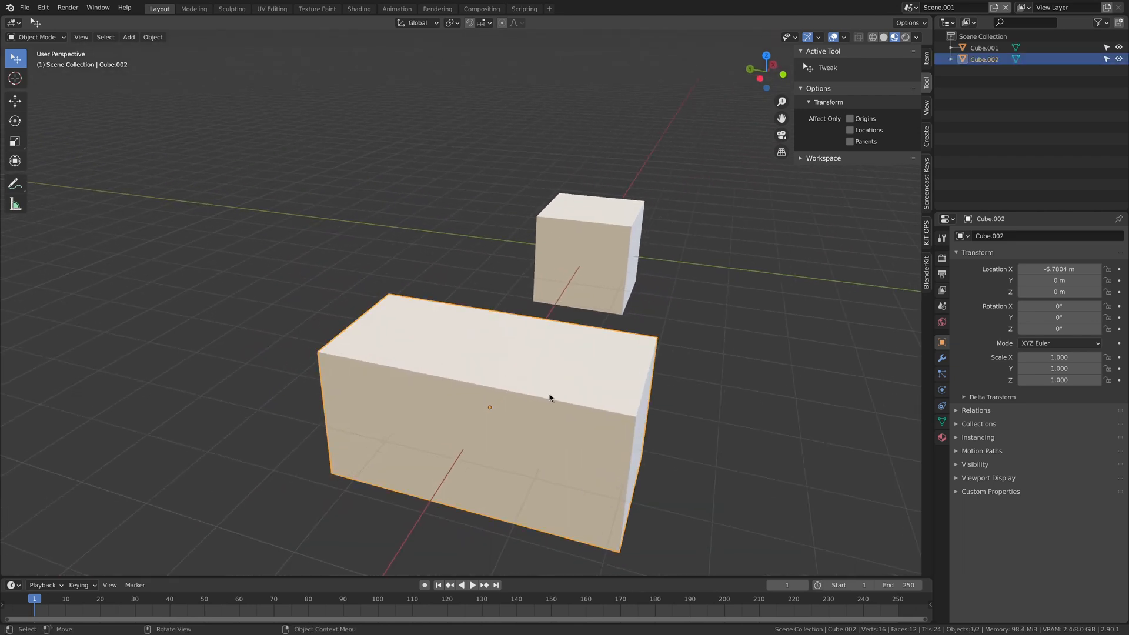
# Move the stretched Cube.002 along Y to 10.181 m and orbit around both boxes.
pyautogui.press('g')
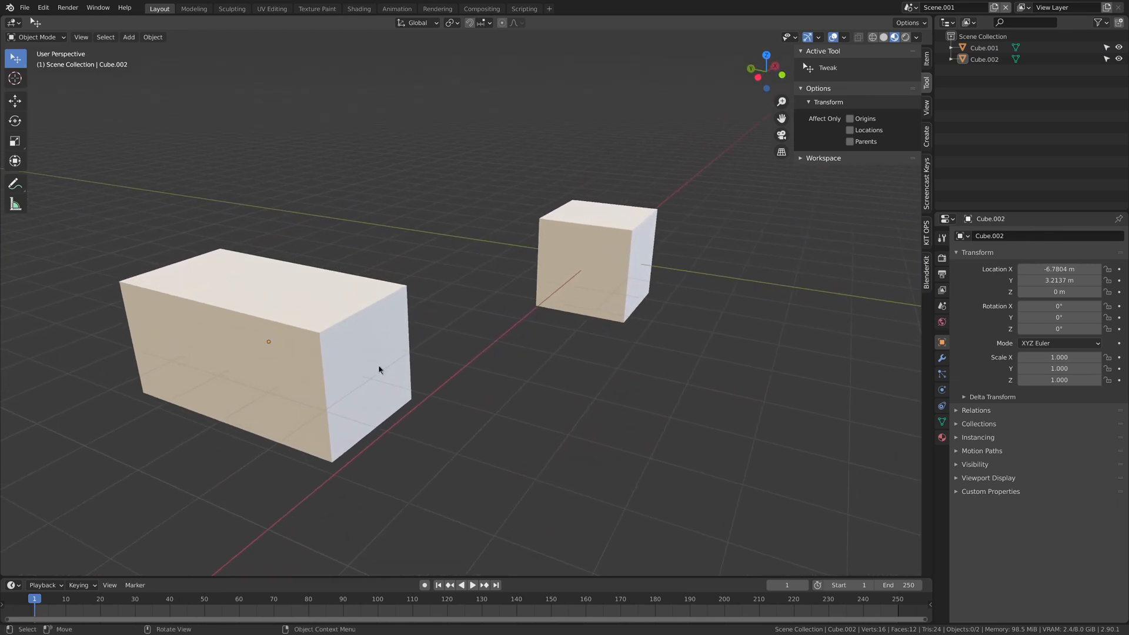
pyautogui.click(267, 342)
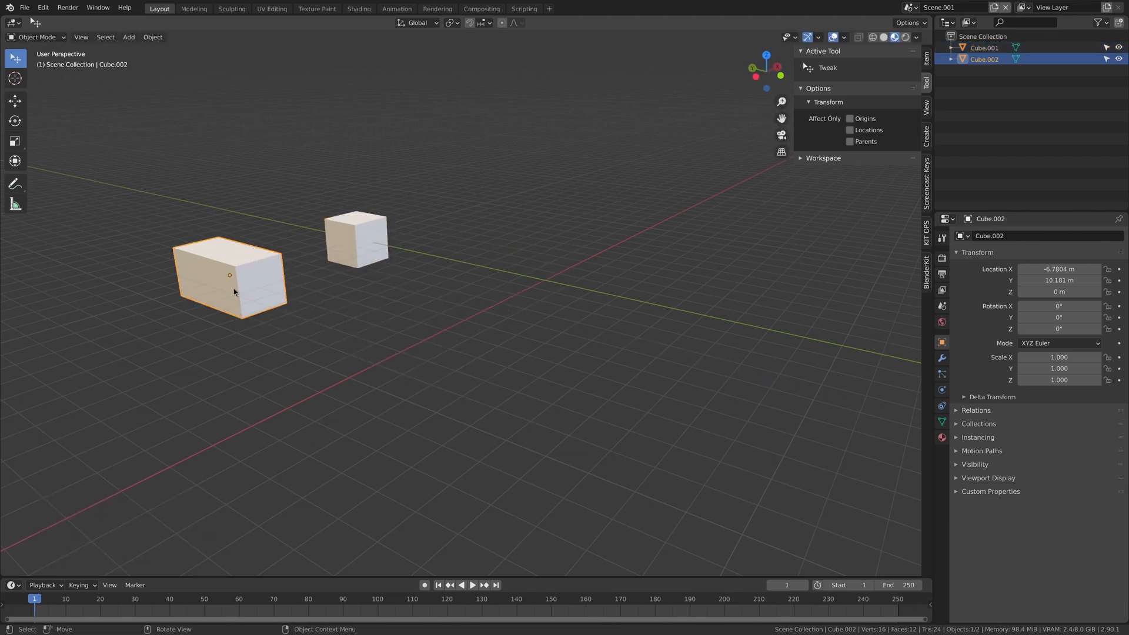
pyautogui.moveTo(229, 276); pyautogui.dragTo(331, 307)
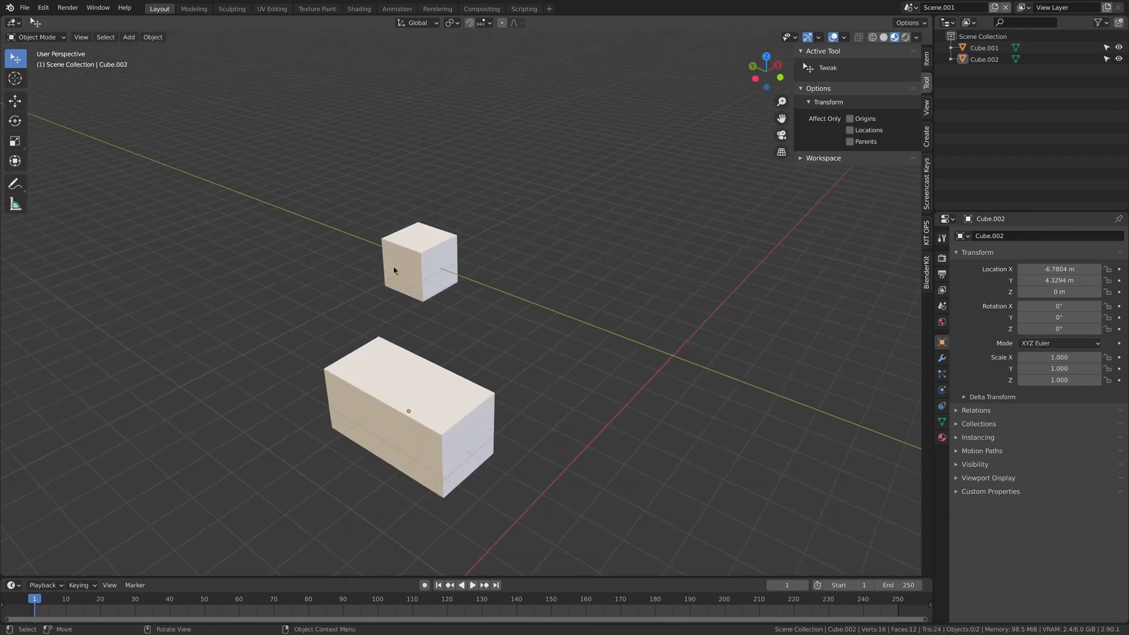
pyautogui.click(419, 259)
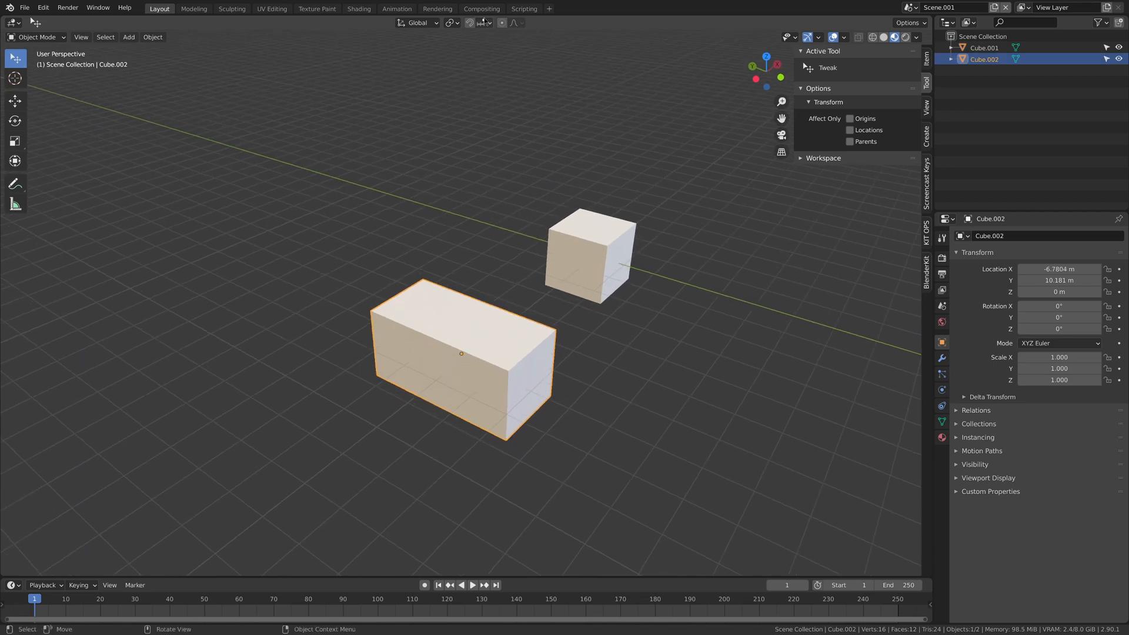
# Enable Vertex snapping and use Affect Only Origins to snap Cube.002's origin to a corner.
pyautogui.click(481, 22)
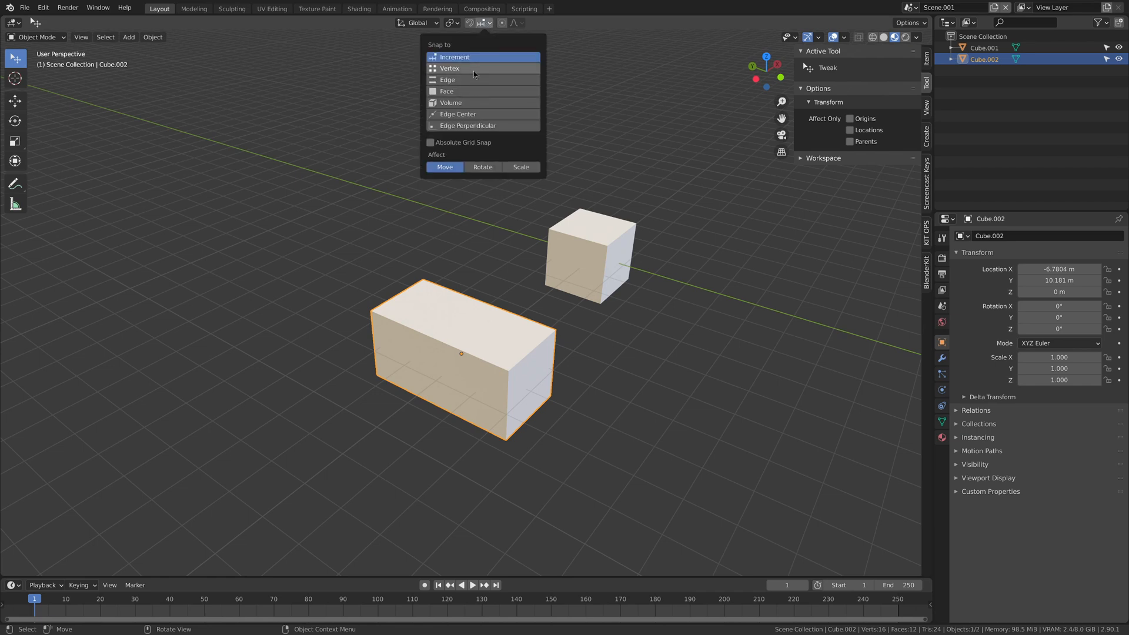
pyautogui.click(449, 67)
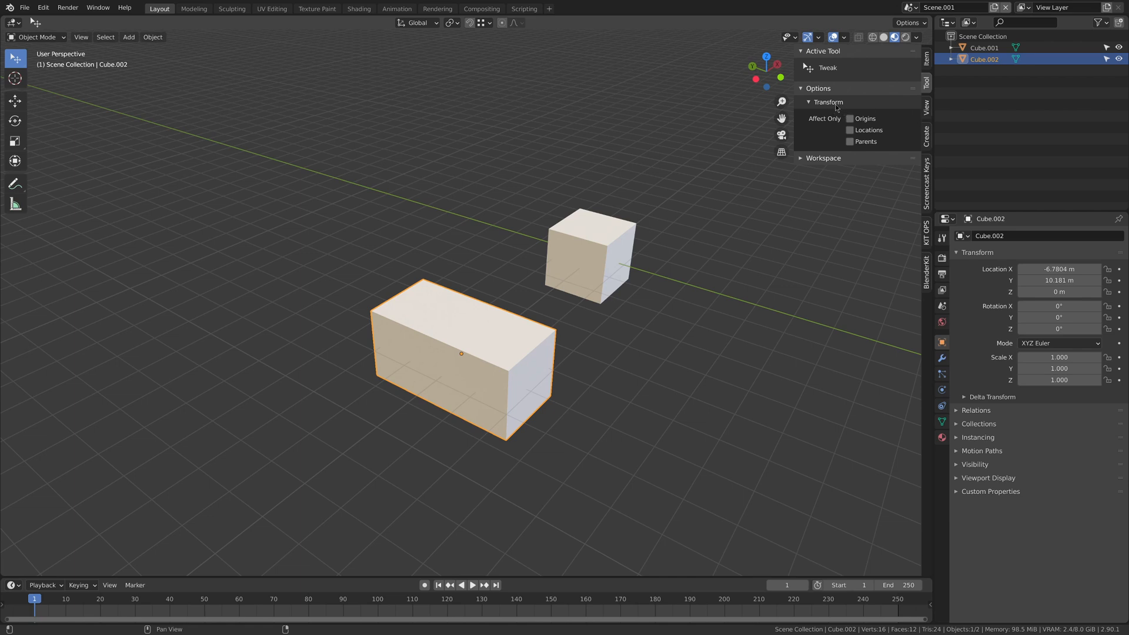
pyautogui.click(849, 118)
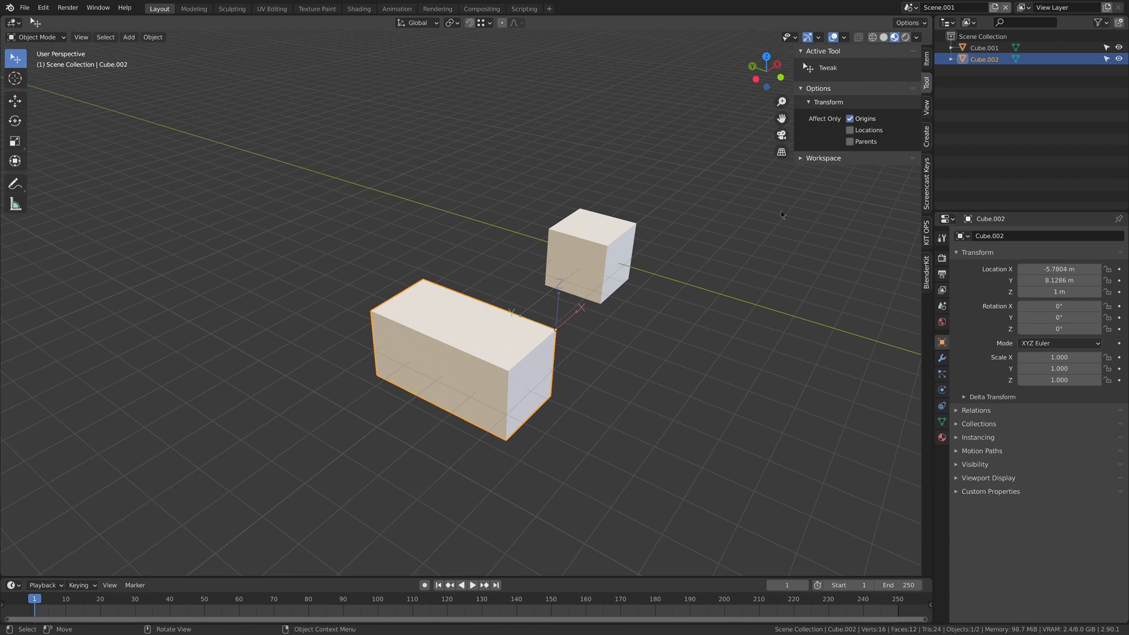
pyautogui.click(850, 118)
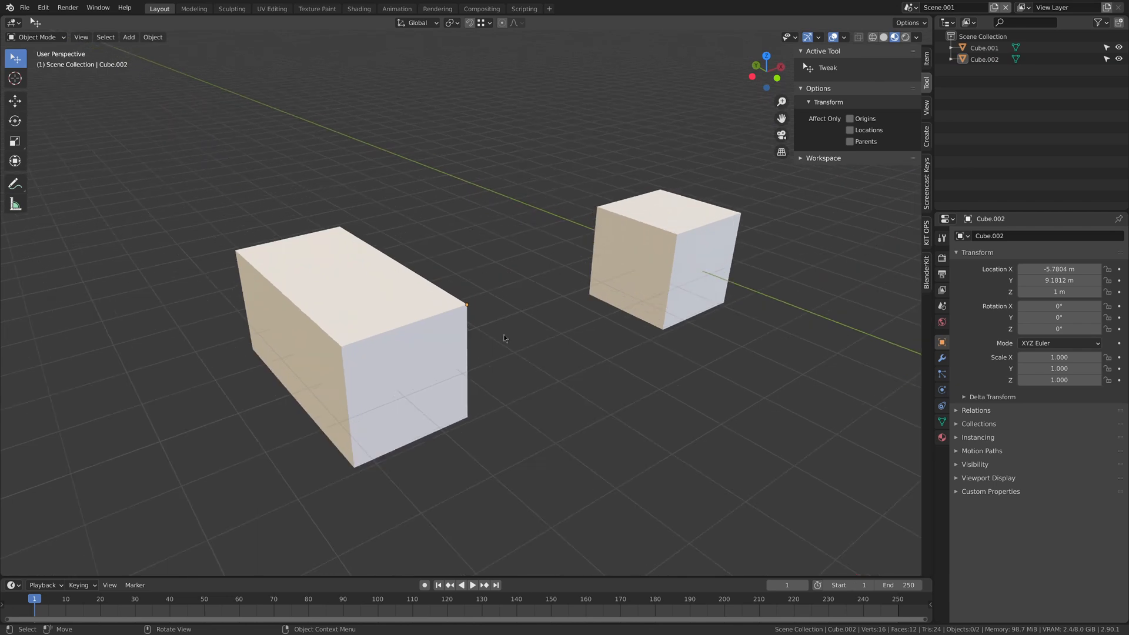
pyautogui.rightClick(353, 338)
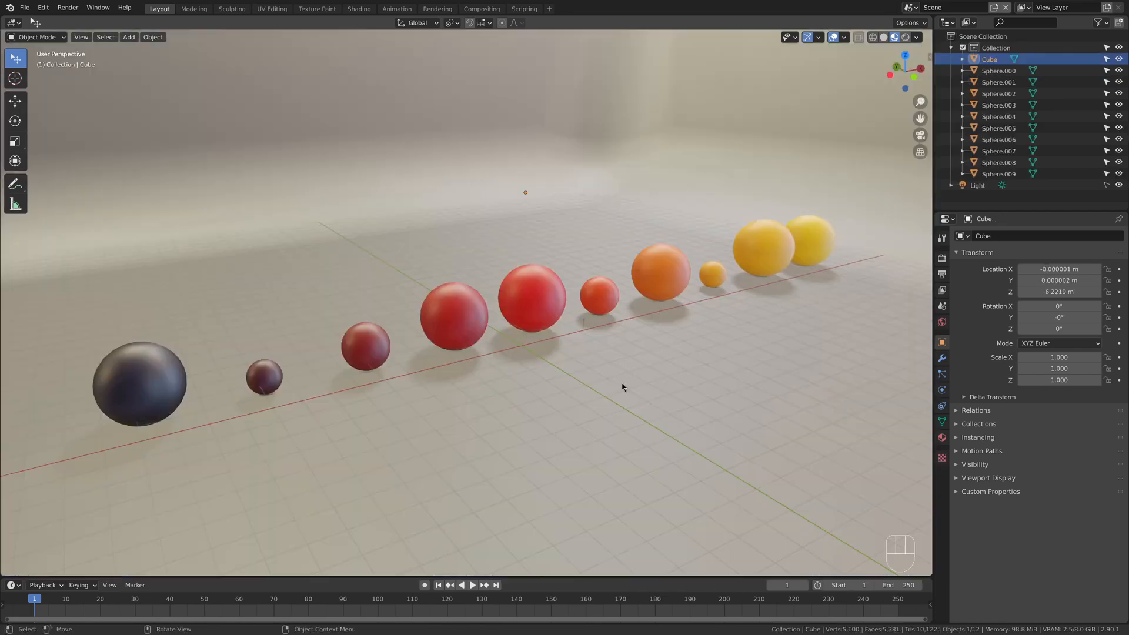
pyautogui.moveTo(622, 388)
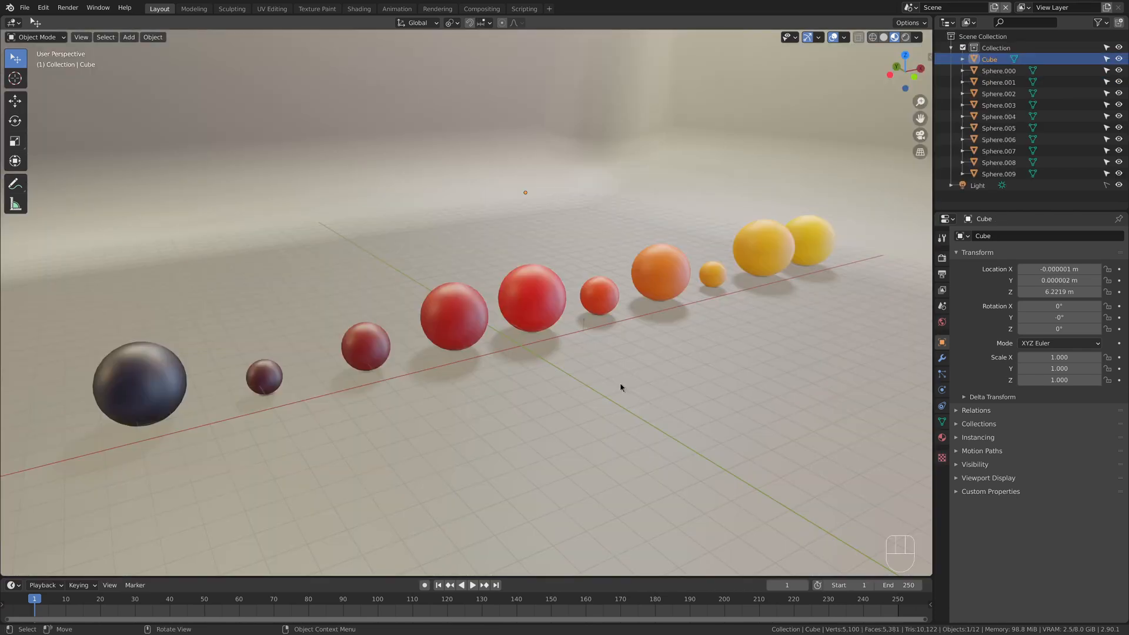
# Search the add-ons for 'align' and enable Object: Align Tools.
pyautogui.click(42, 7)
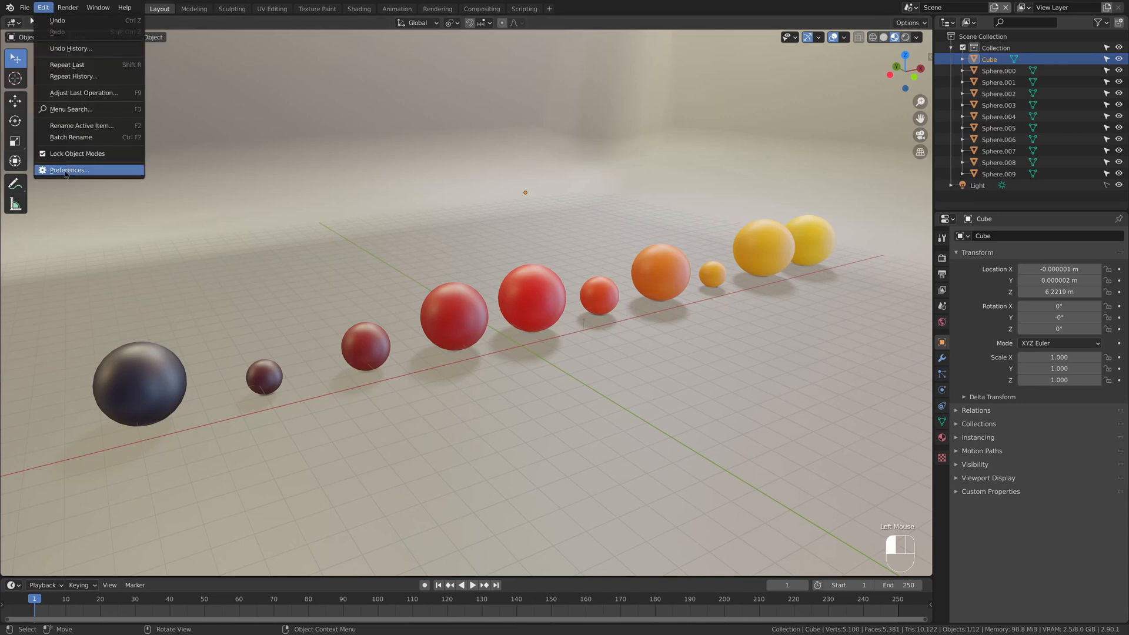
pyautogui.click(68, 170)
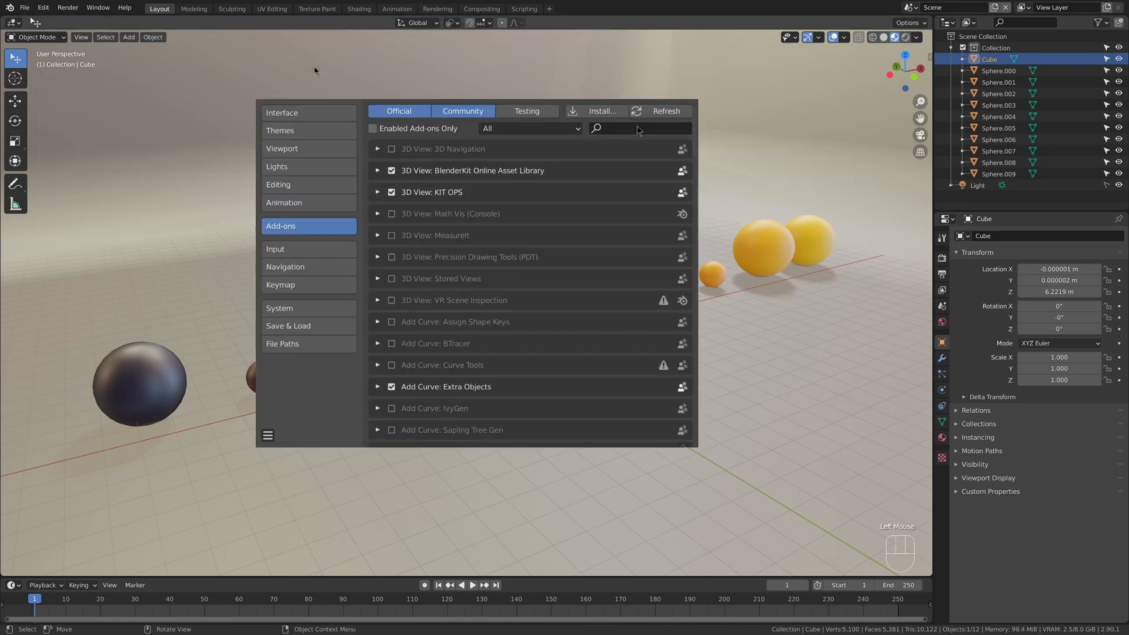
pyautogui.write('align')
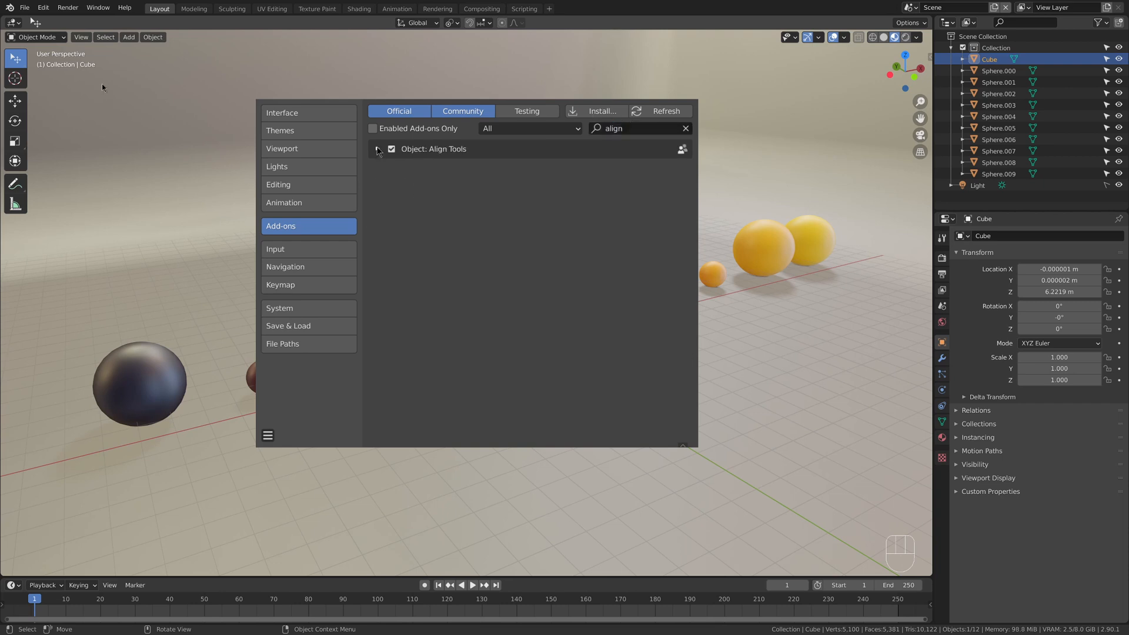
pyautogui.click(378, 149)
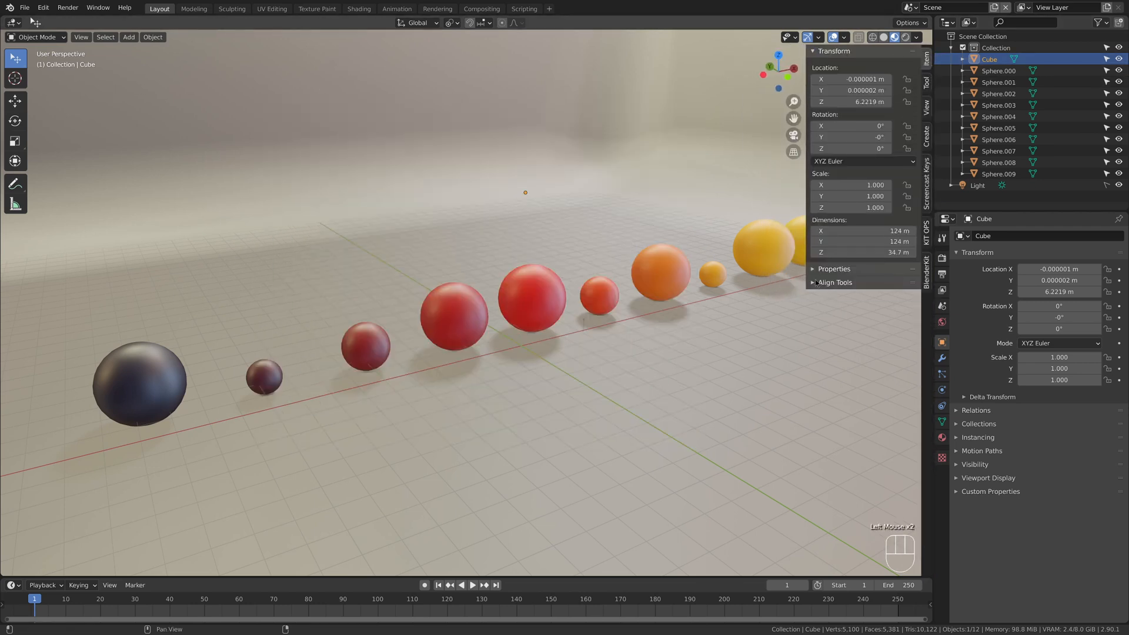
# Expand the Align Tools panel and test-select a red sphere plus two dark spheres.
pyautogui.click(834, 282)
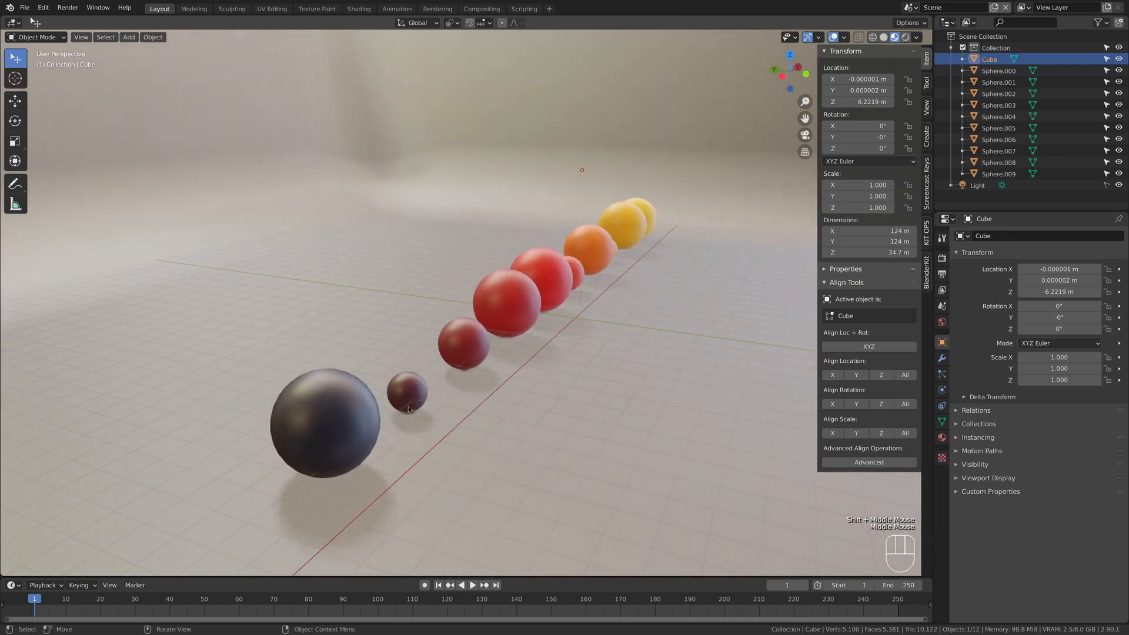
pyautogui.click(407, 393)
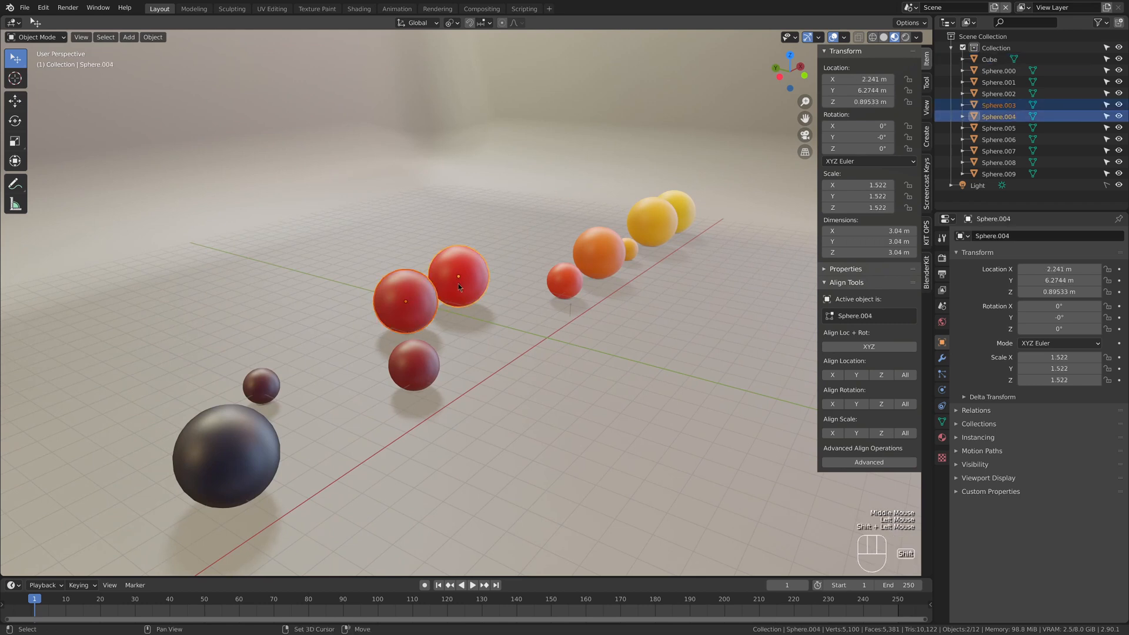
pyautogui.click(260, 385)
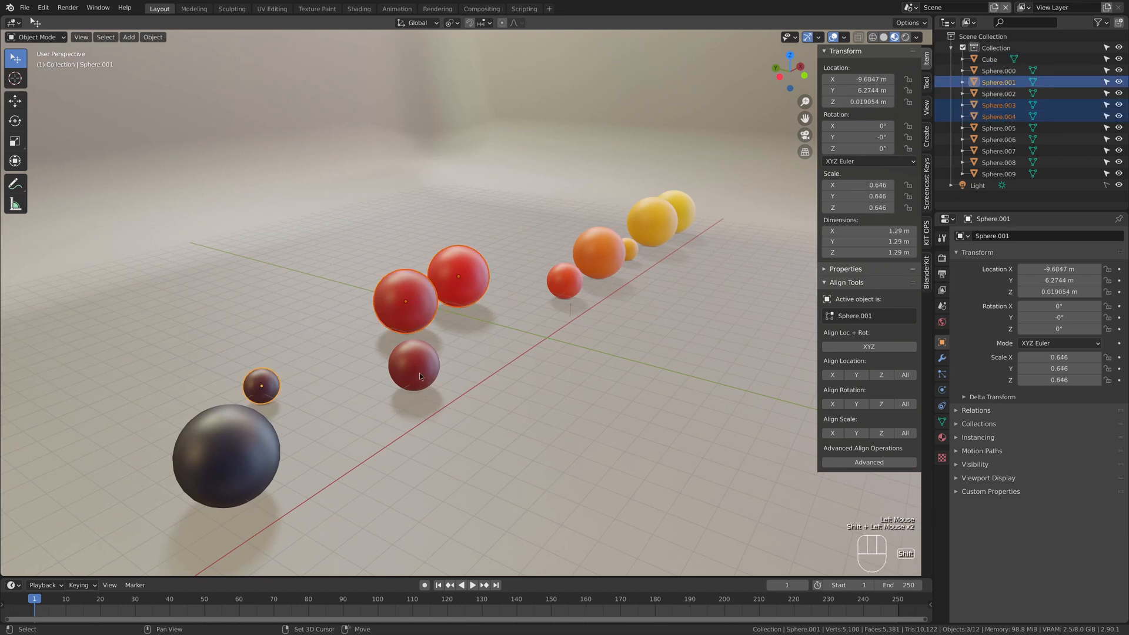
pyautogui.click(414, 366)
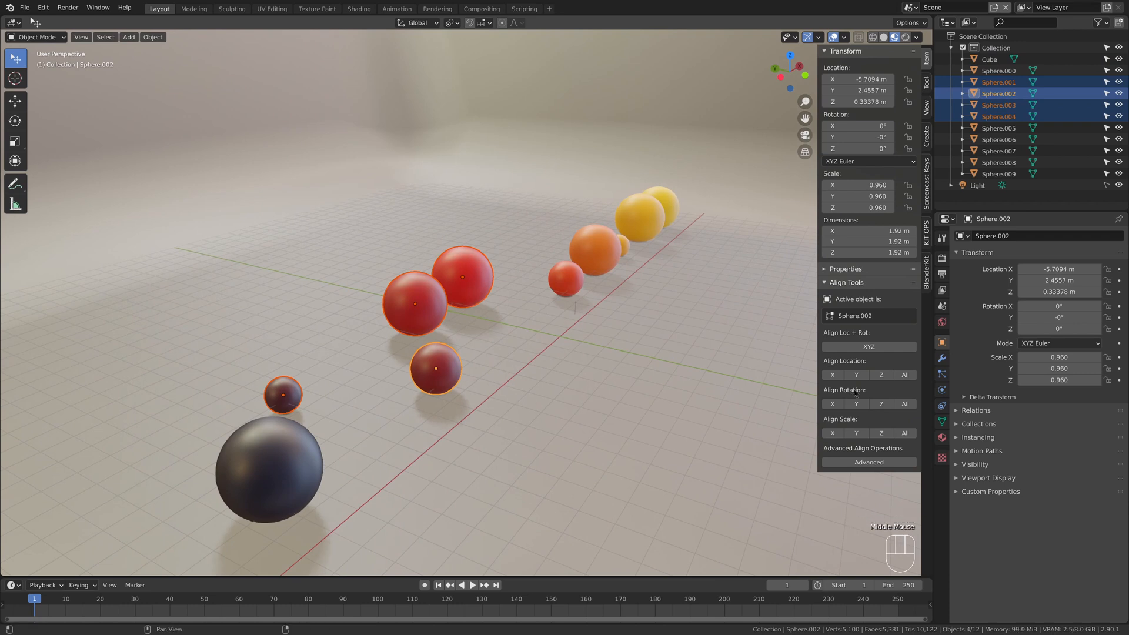
pyautogui.moveTo(856, 375)
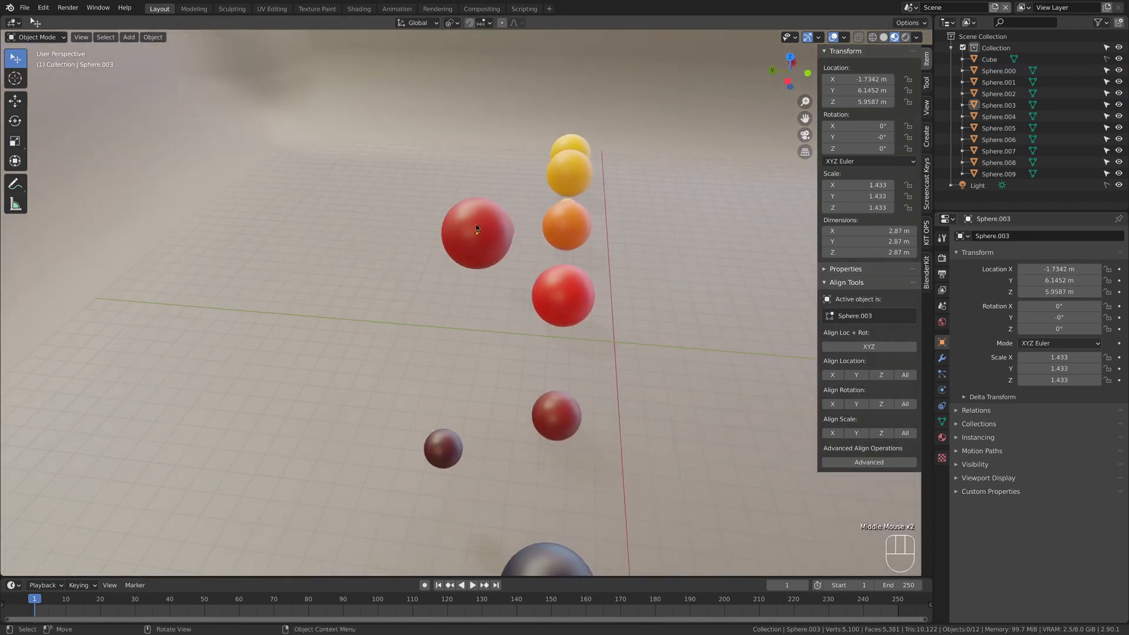
# Box-select all ten spheres from an angled view and make Sphere.004 active.
pyautogui.moveTo(475, 231); pyautogui.dragTo(394, 227)
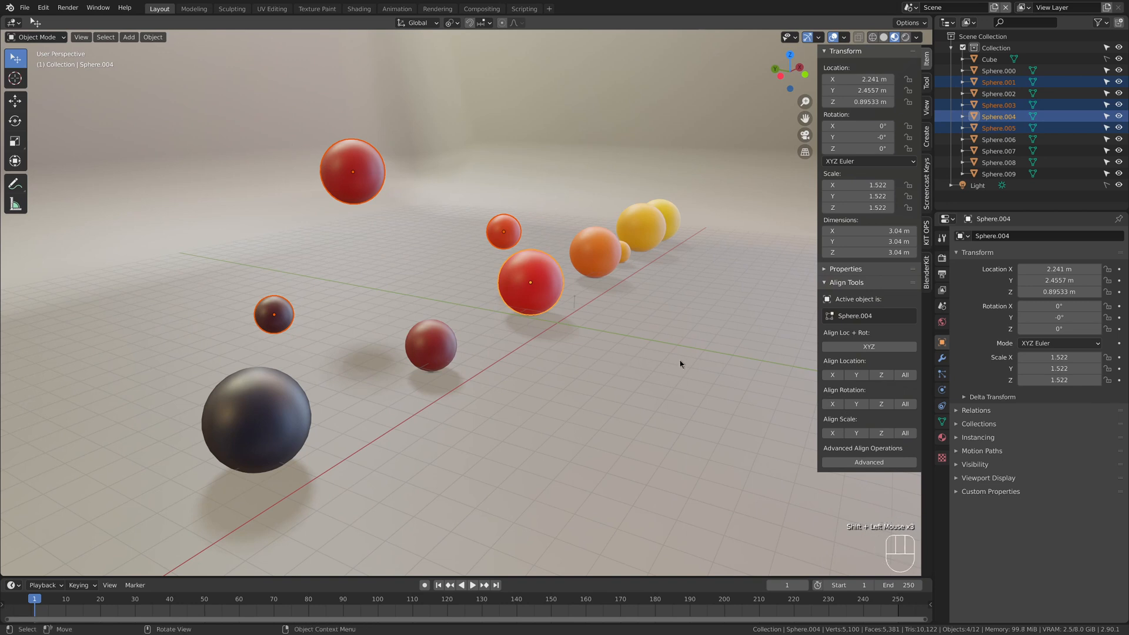
pyautogui.click(880, 375)
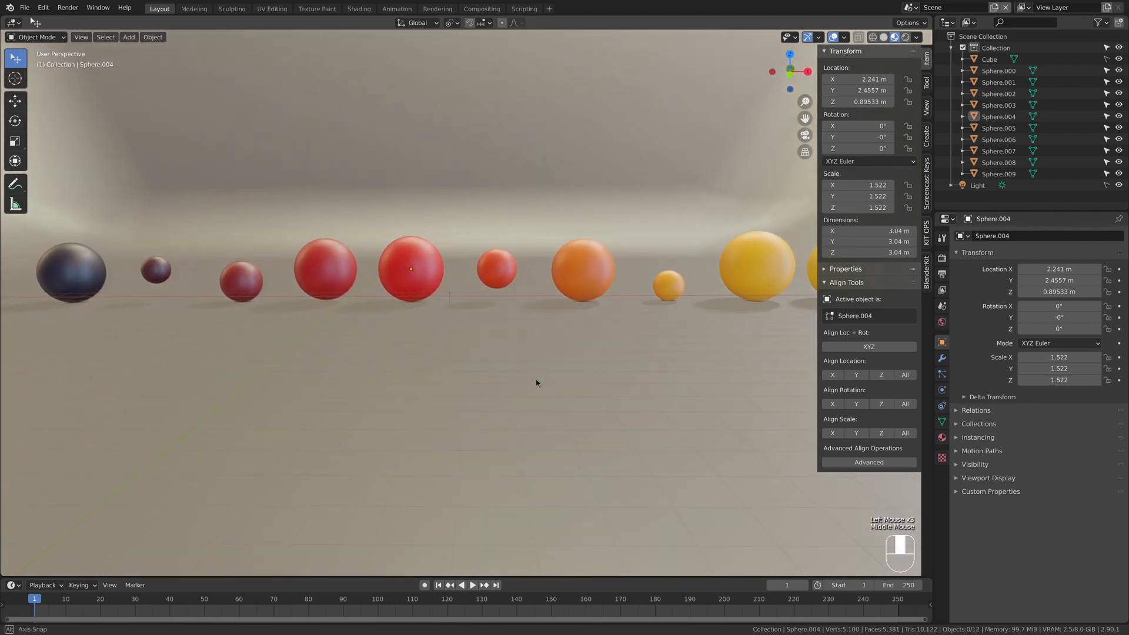
pyautogui.moveTo(536, 382); pyautogui.dragTo(580, 341)
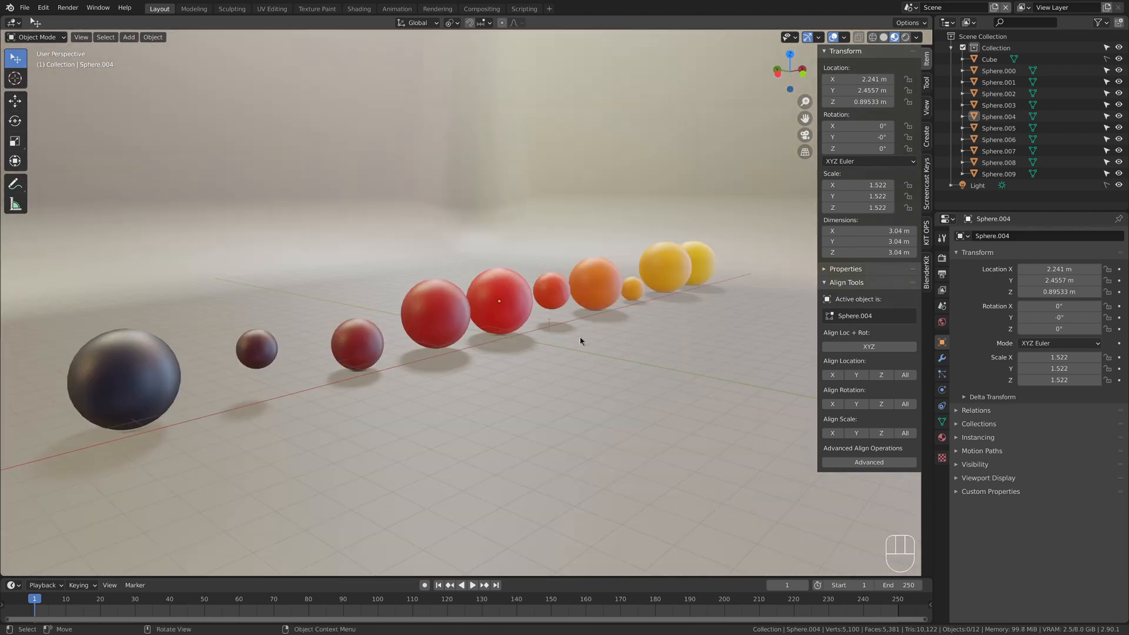
pyautogui.moveTo(580, 342); pyautogui.dragTo(692, 310)
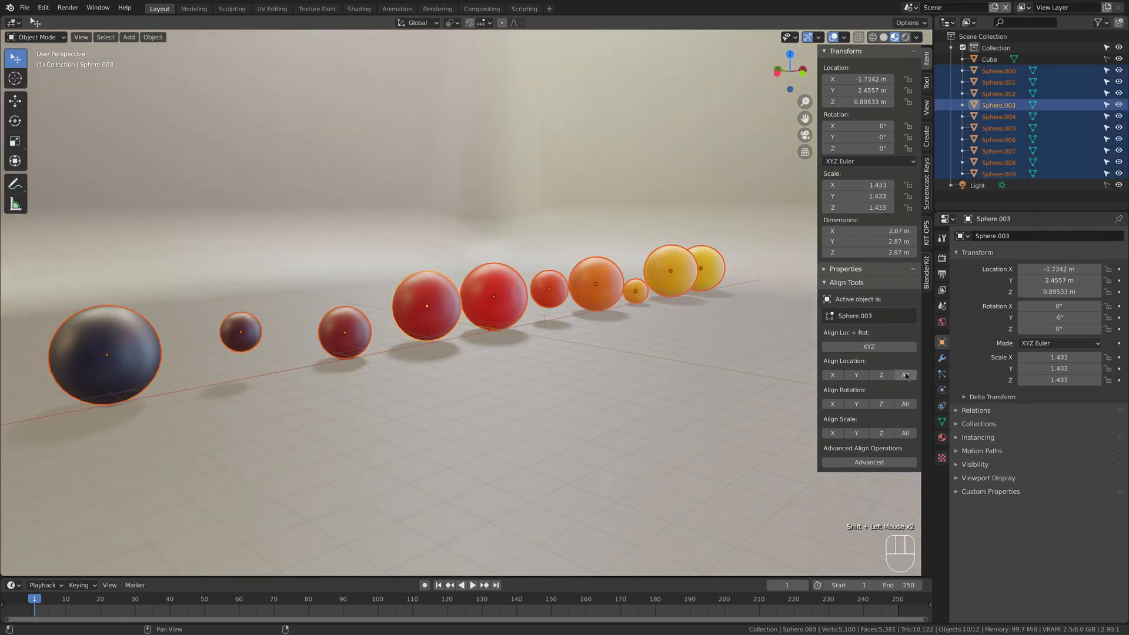
pyautogui.click(881, 374)
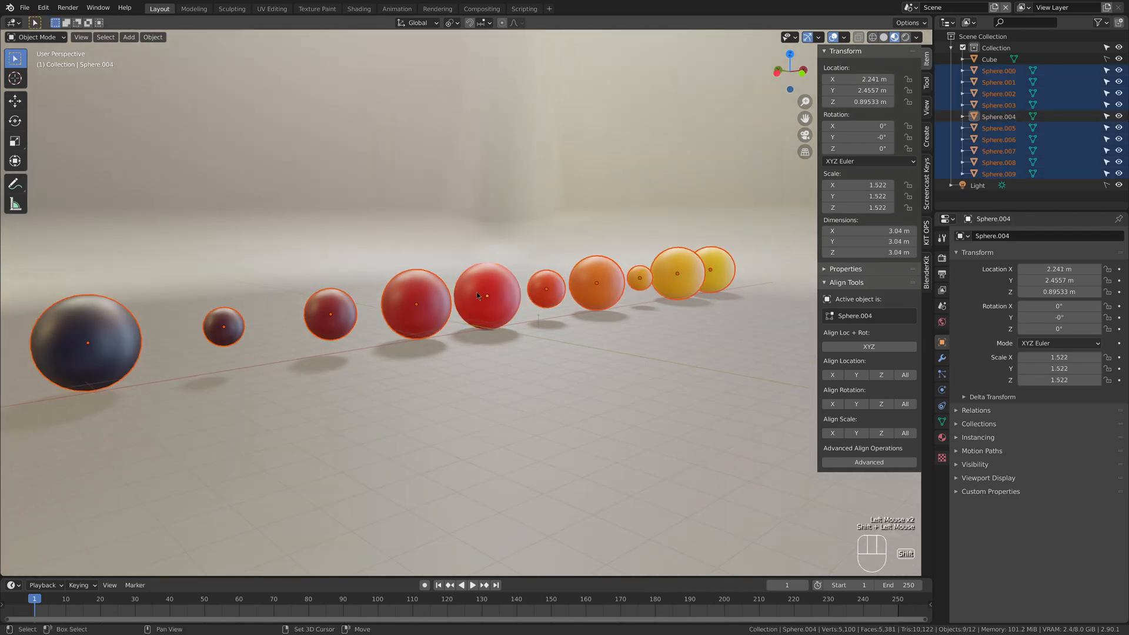
pyautogui.click(486, 295)
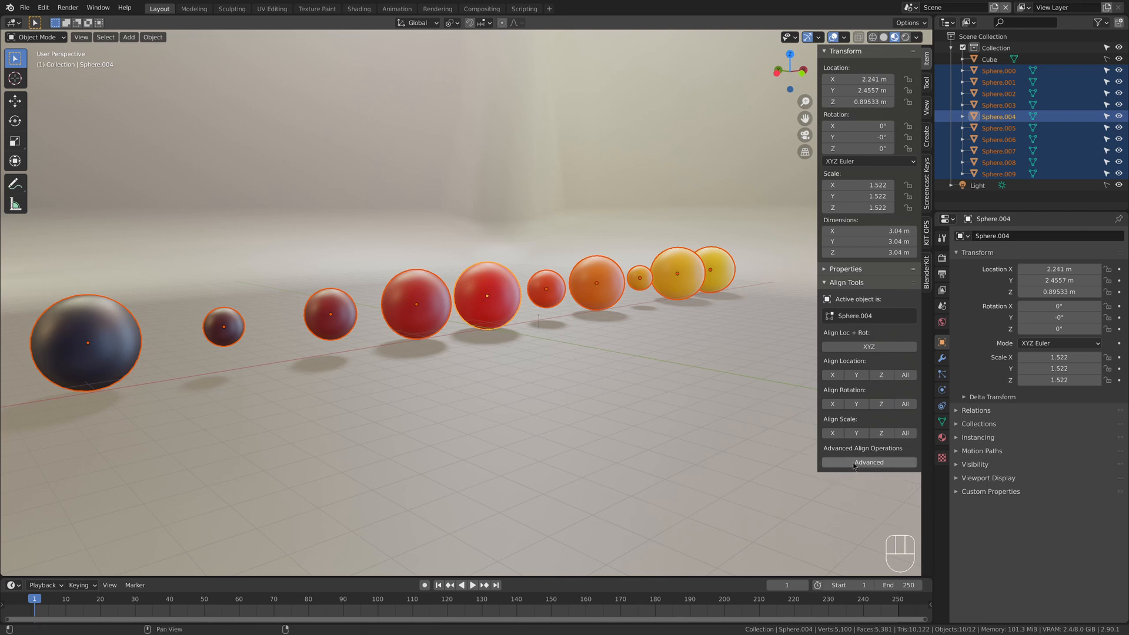
# In Advanced Align, align Z location using Max bounds to match Sphere.004's top.
pyautogui.click(868, 462)
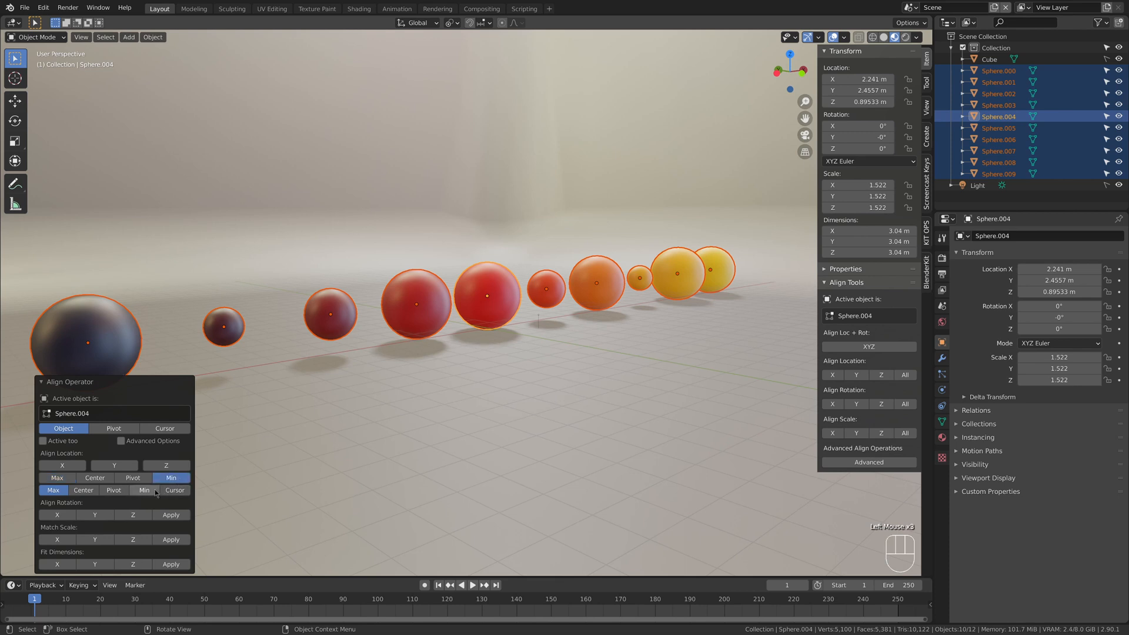
pyautogui.click(166, 464)
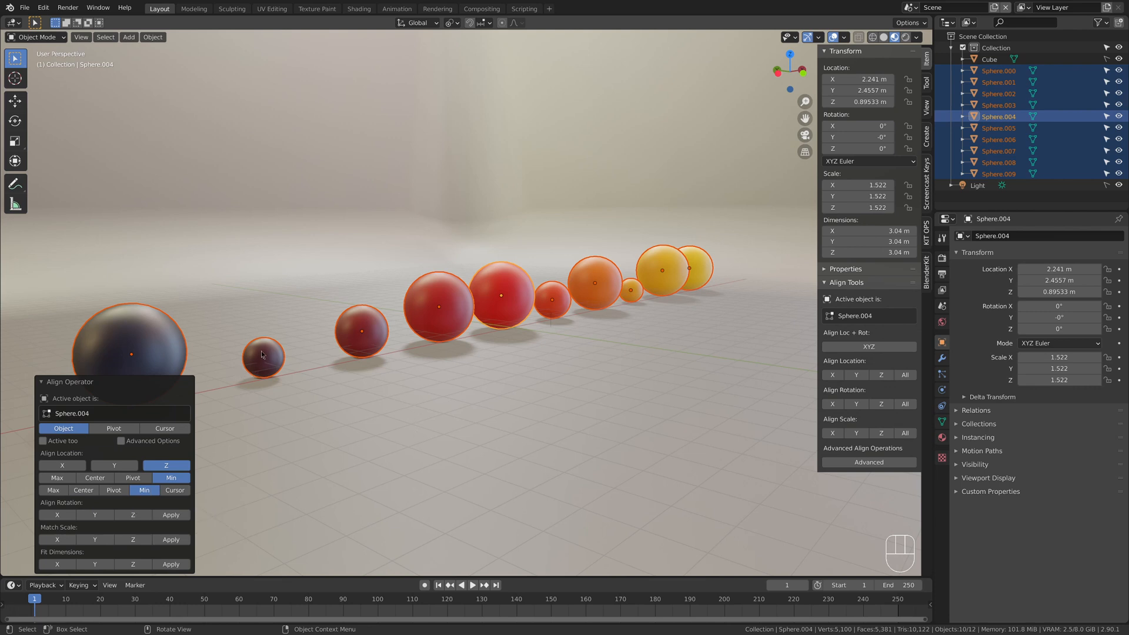
pyautogui.moveTo(268, 90)
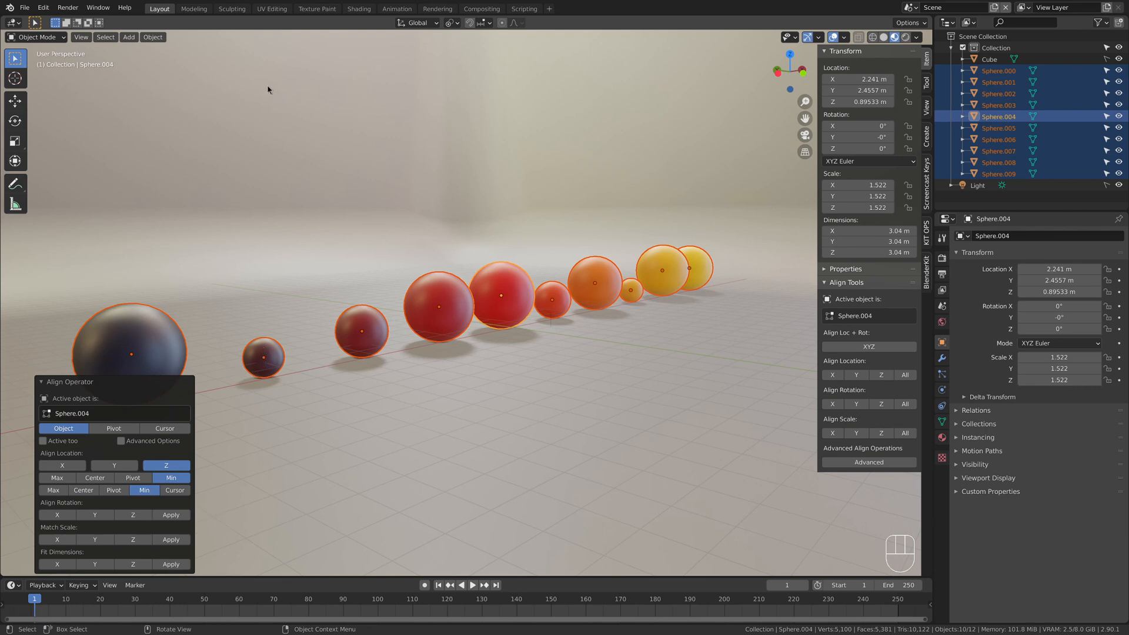
pyautogui.moveTo(266, 370)
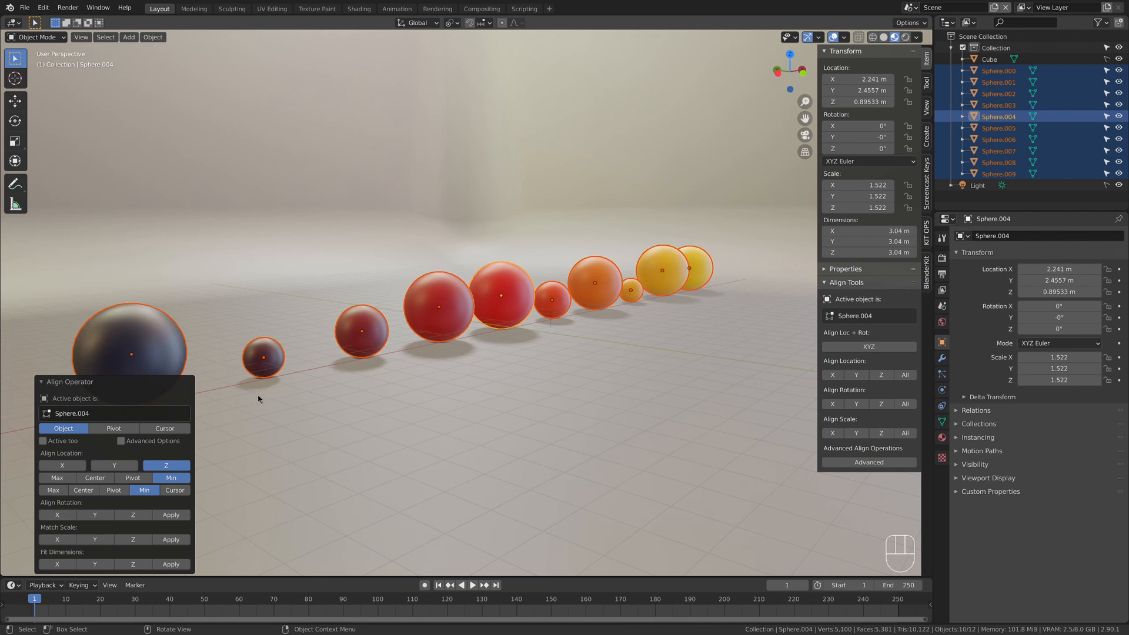
pyautogui.moveTo(251, 346)
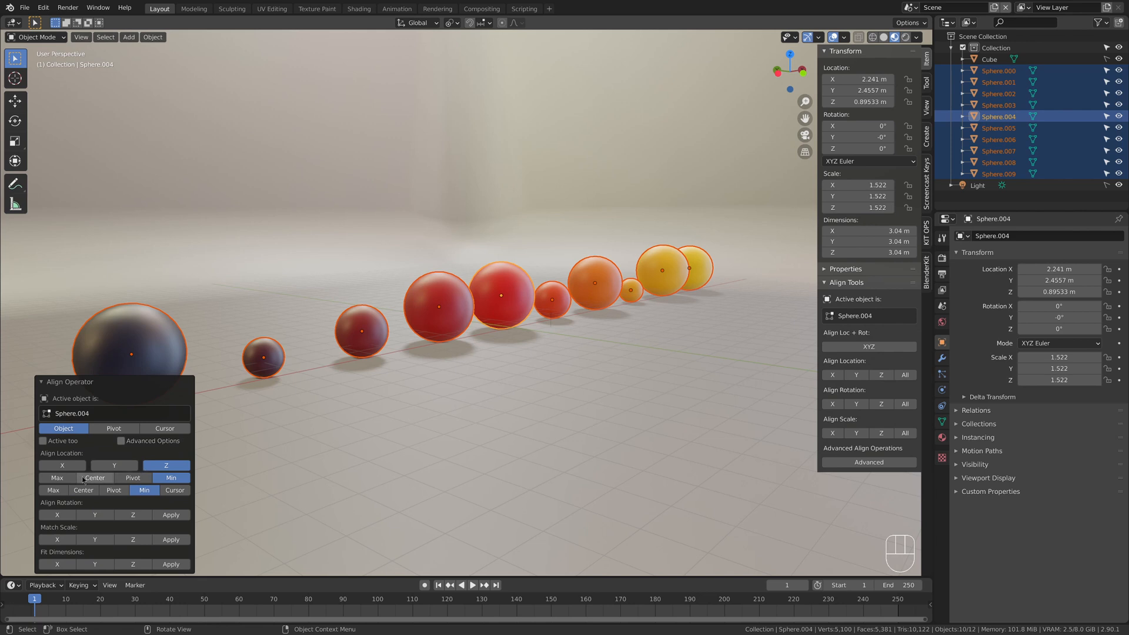
pyautogui.click(54, 489)
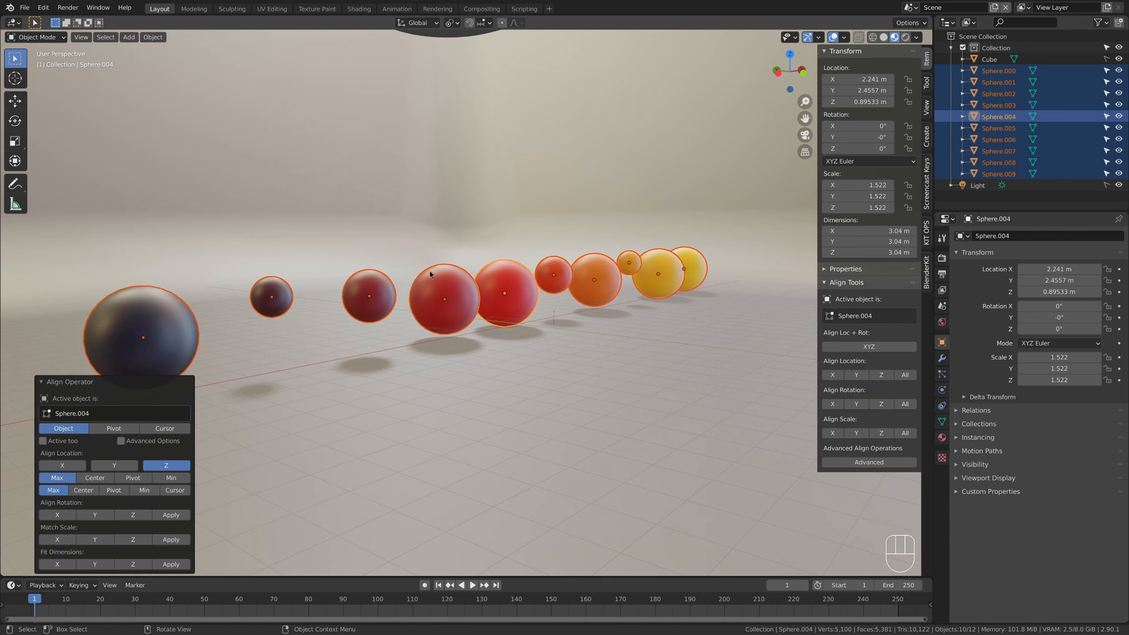
# Switch Z alignment back to Min, align Y location, and reselect Sphere.004.
pyautogui.click(170, 478)
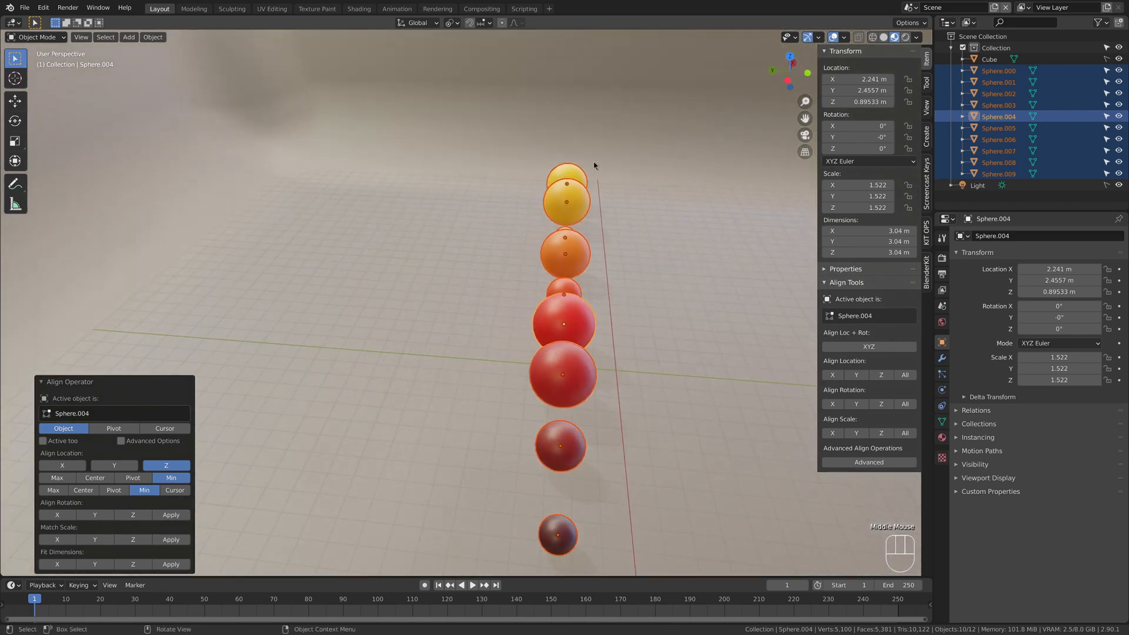
pyautogui.click(113, 465)
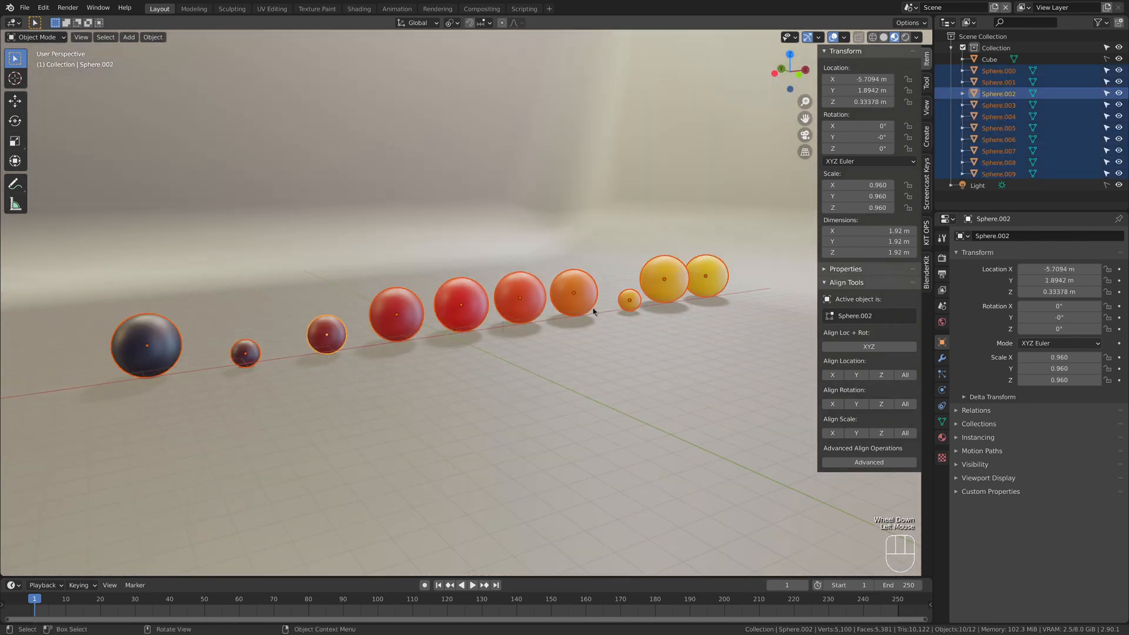
pyautogui.click(459, 304)
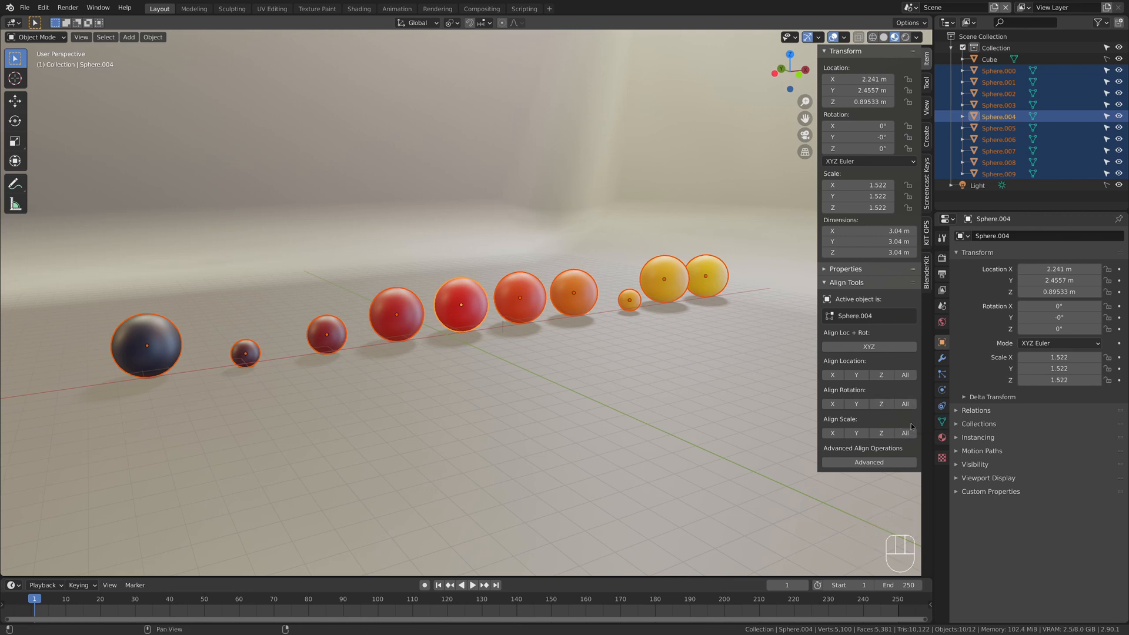
pyautogui.click(880, 374)
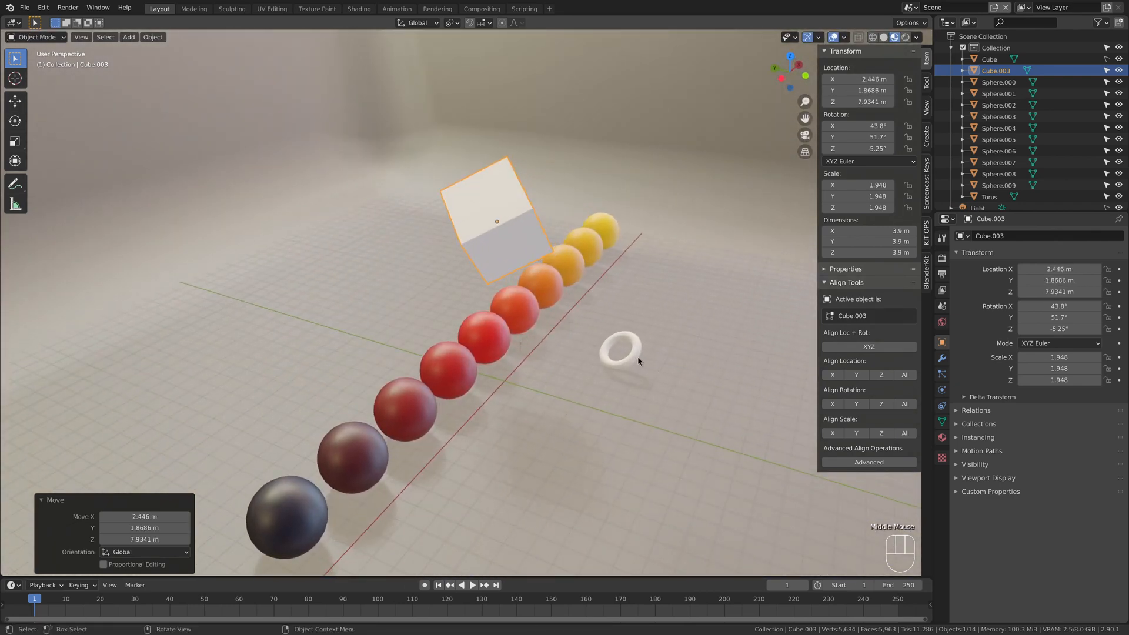
# Select the small torus and the floating cube together for deletion.
pyautogui.click(619, 351)
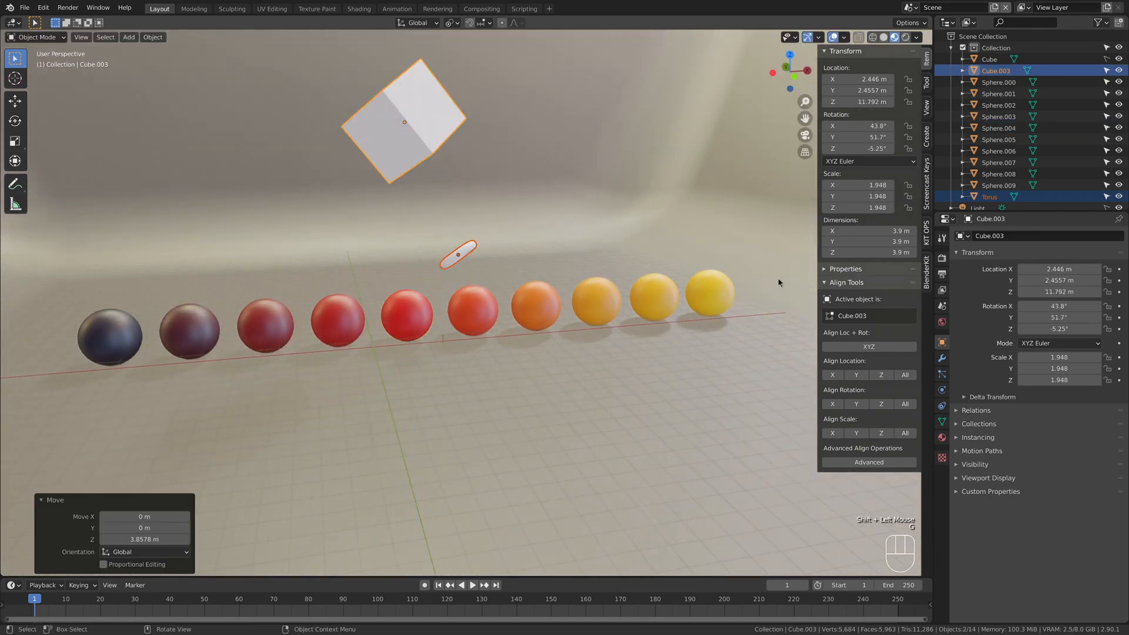
pyautogui.moveTo(436, 187)
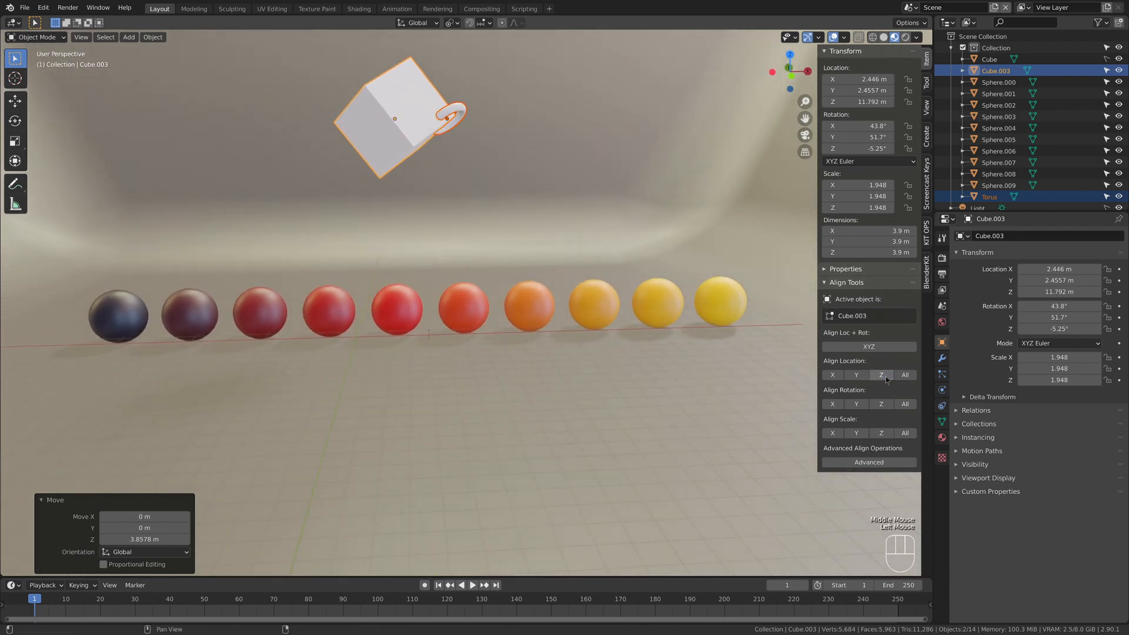
pyautogui.click(450, 115)
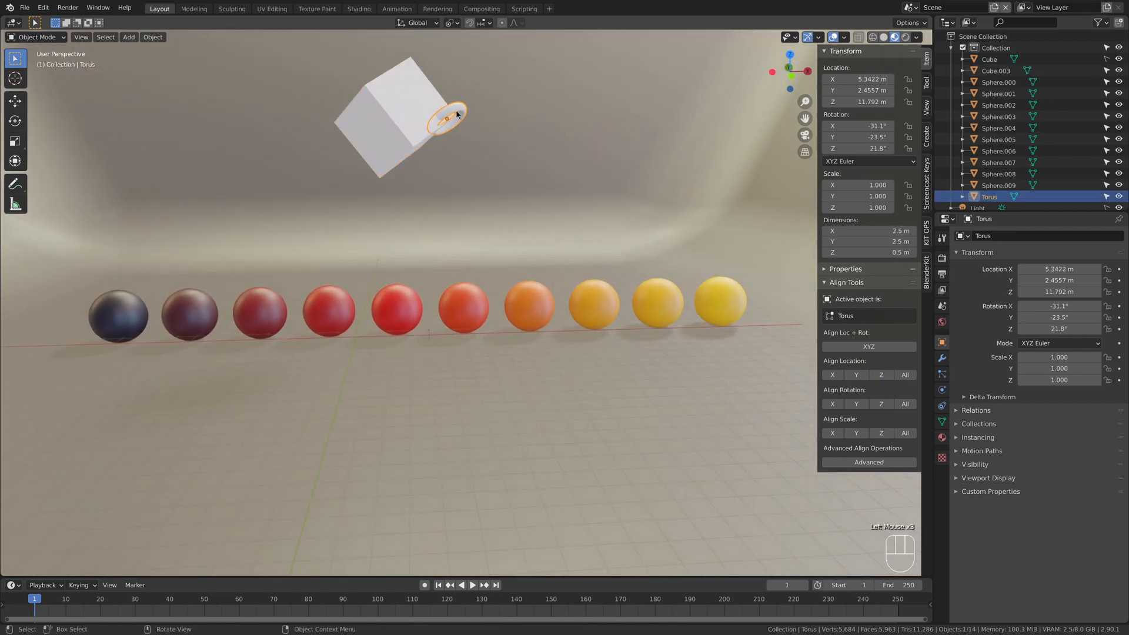
pyautogui.moveTo(446, 116); pyautogui.dragTo(526, 126)
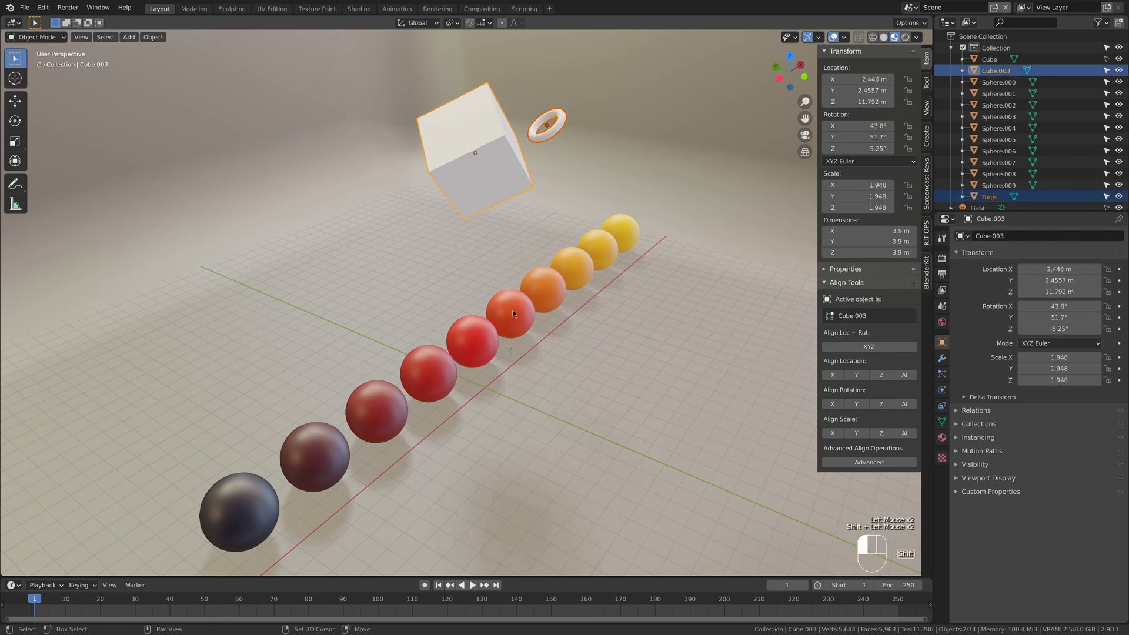
pyautogui.click(511, 314)
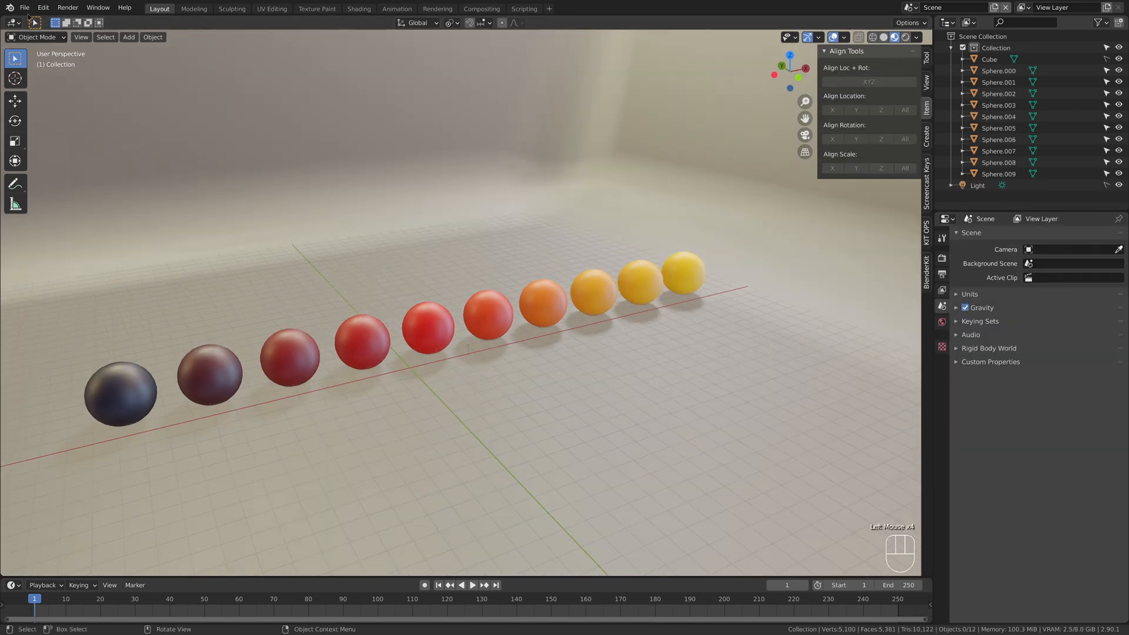
pyautogui.moveTo(308, 184)
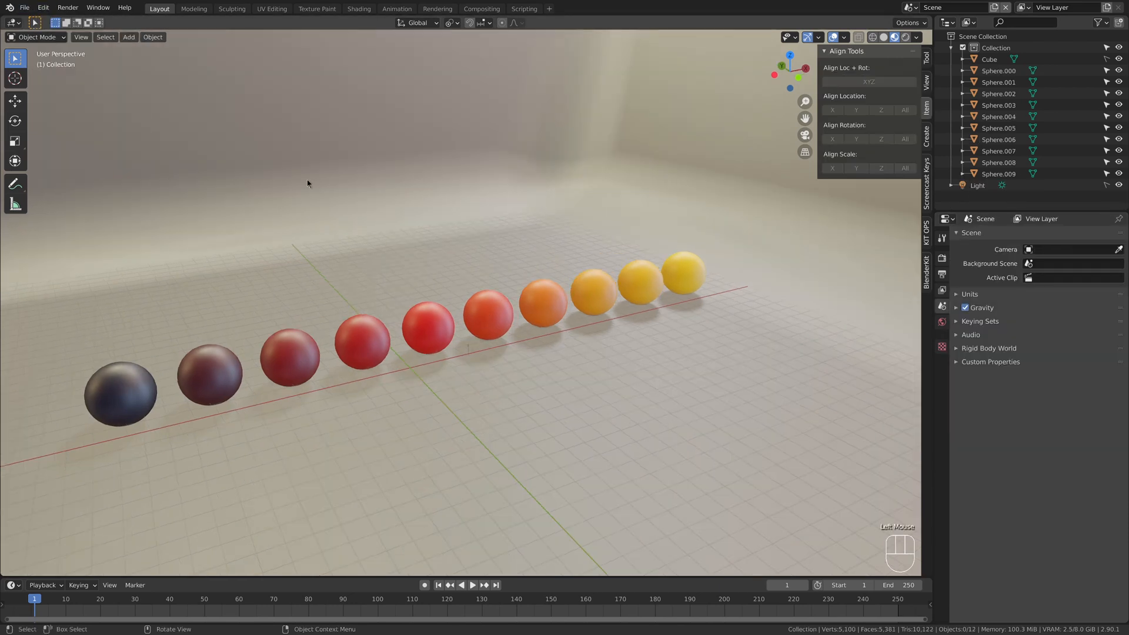
pyautogui.write('oscu')
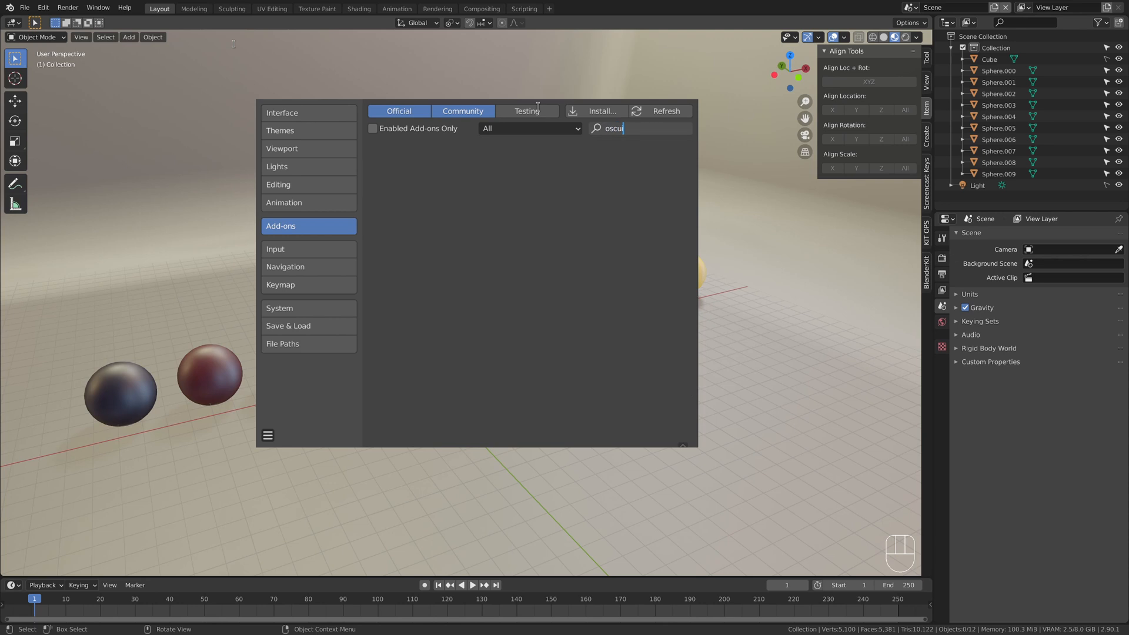
pyautogui.write('r')
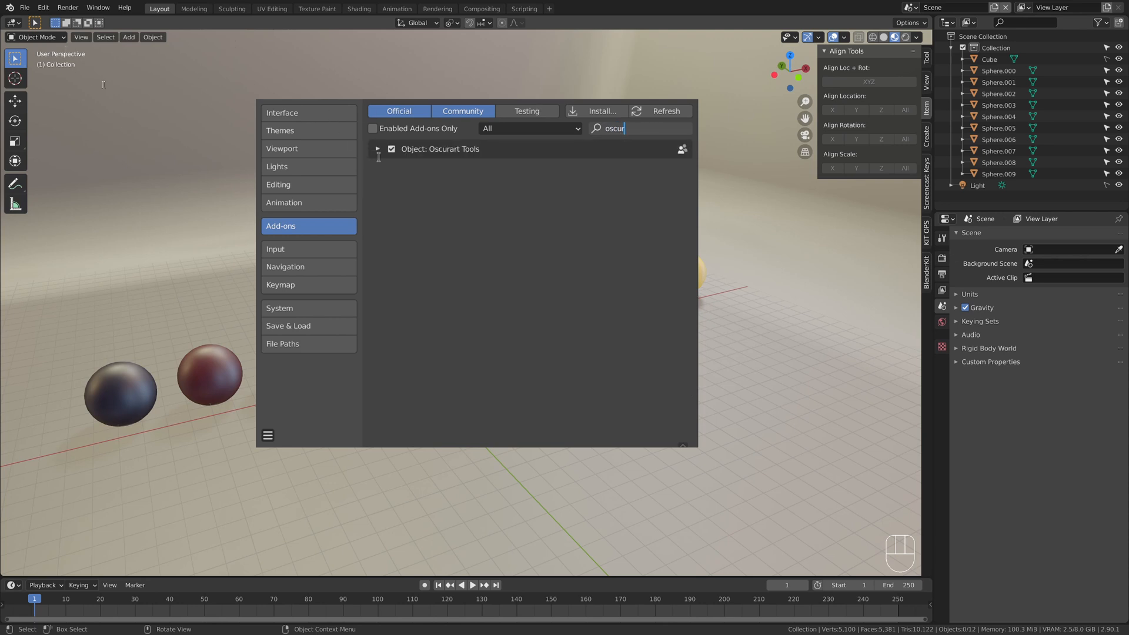
pyautogui.click(376, 149)
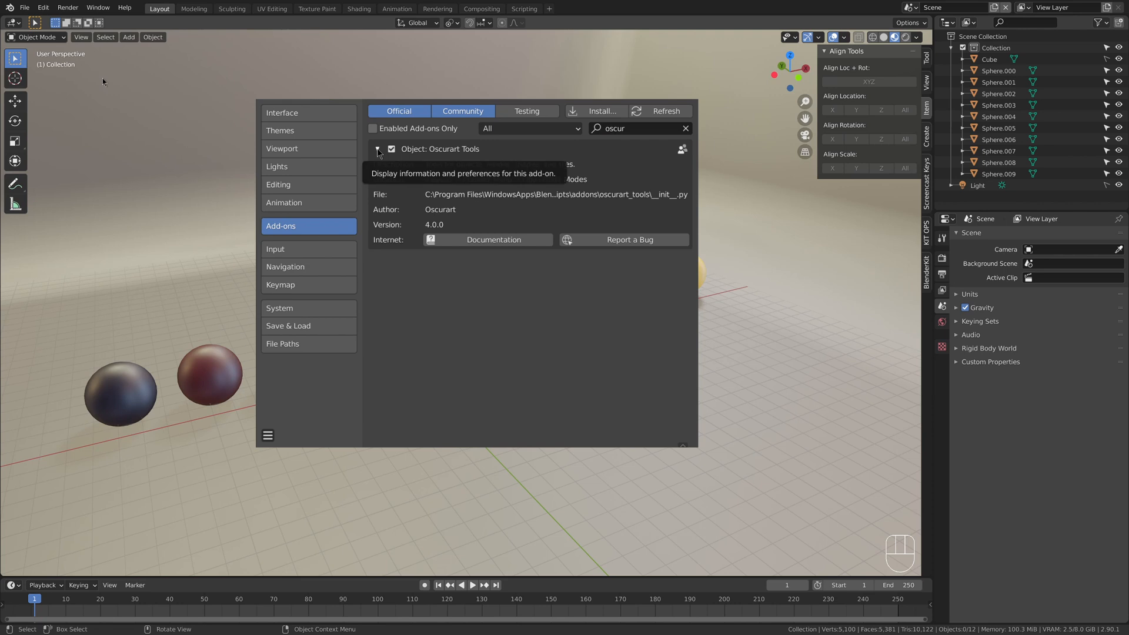
pyautogui.moveTo(358, 36)
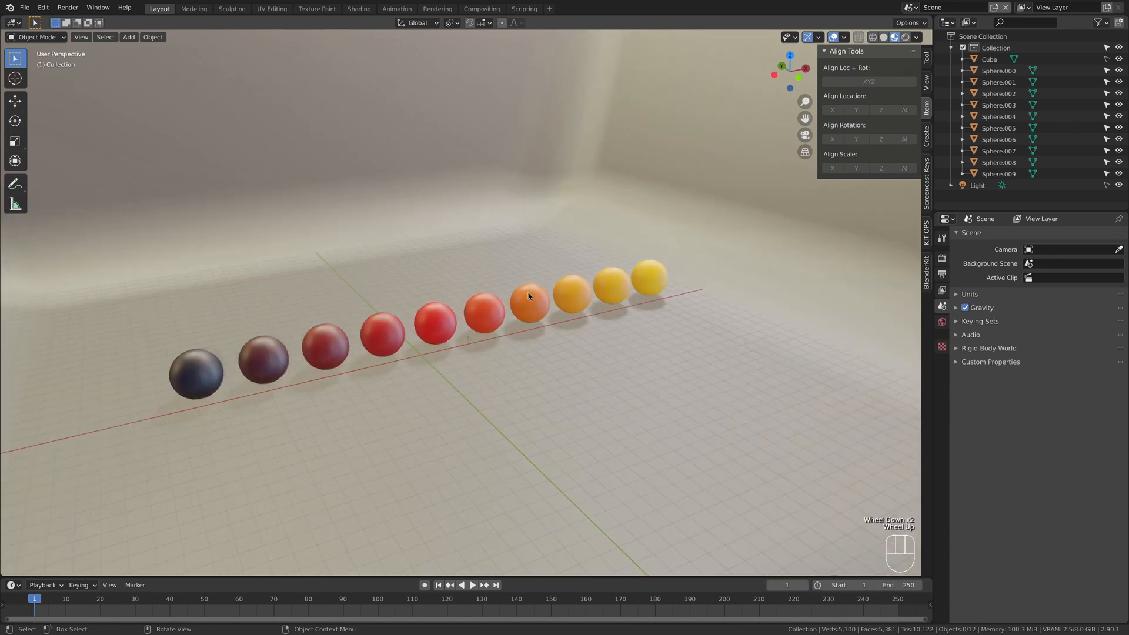
# Move several spheres out of line, select all ten, and open OscurartTools > Distribute Objects.
pyautogui.click(542, 302)
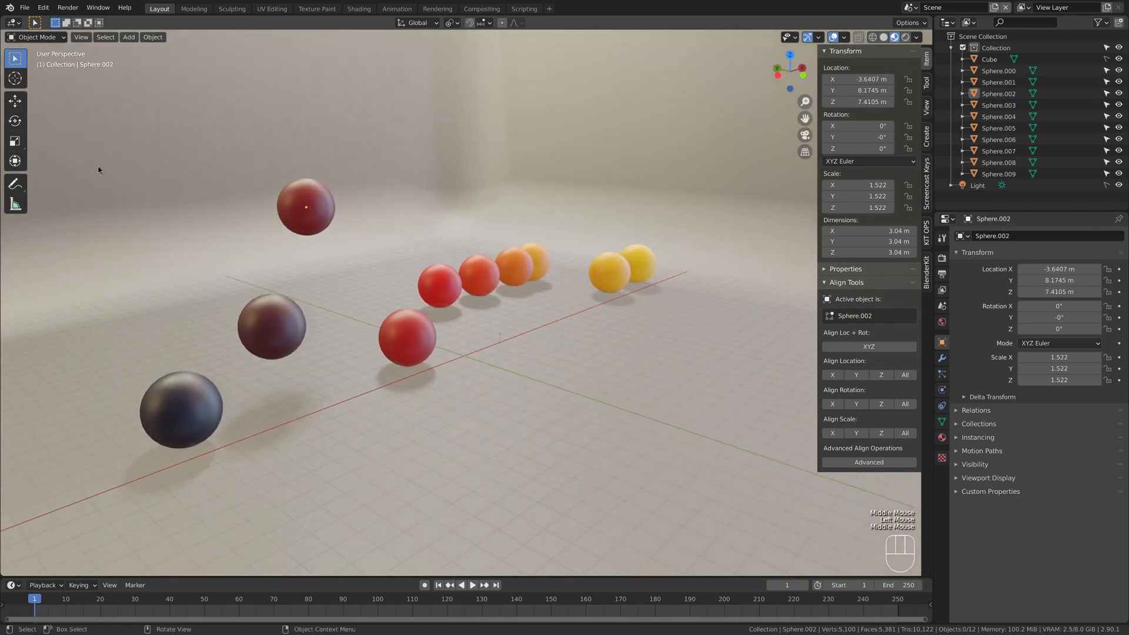
pyautogui.click(181, 409)
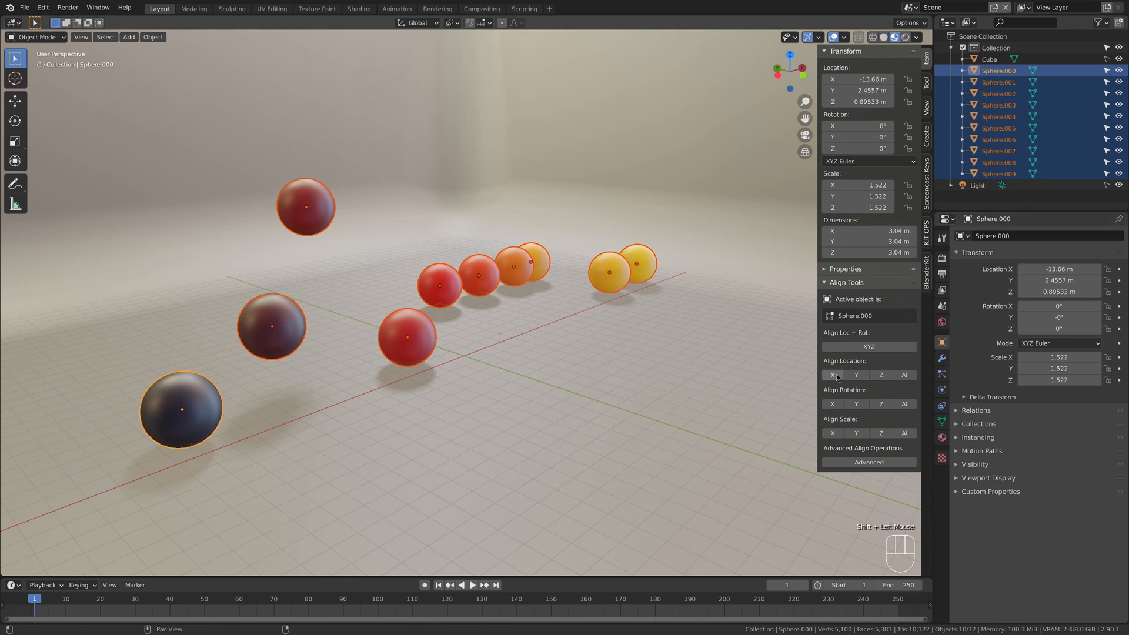
pyautogui.click(856, 374)
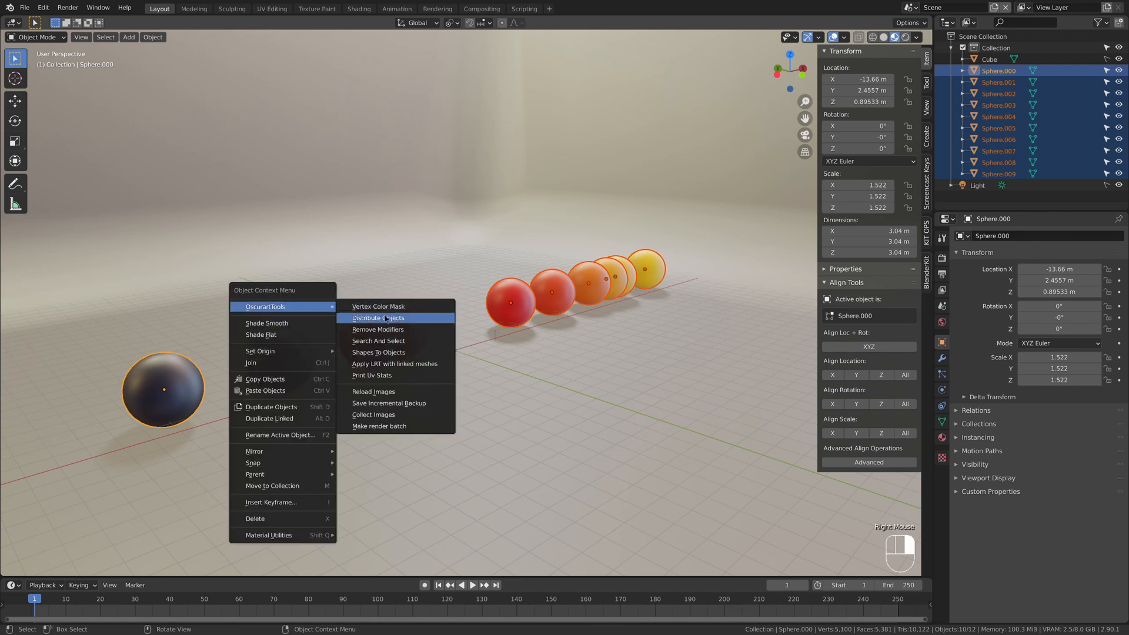
# Distribute the spheres on X/Y/Z, raise the yellow end sphere, redistribute, then deselect.
pyautogui.click(376, 317)
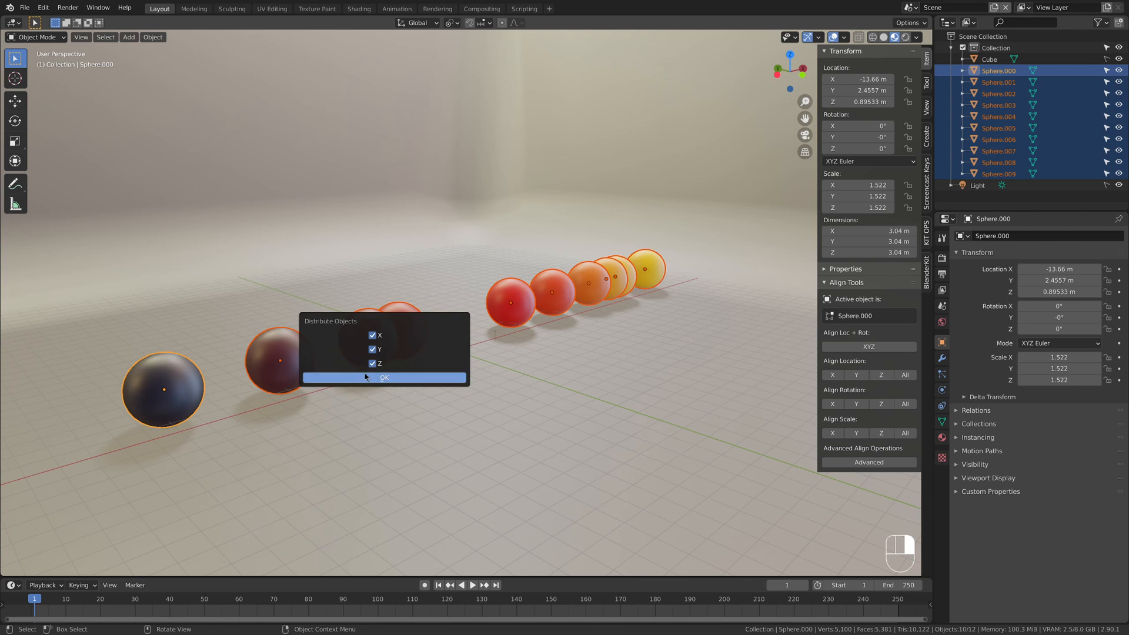
pyautogui.click(384, 378)
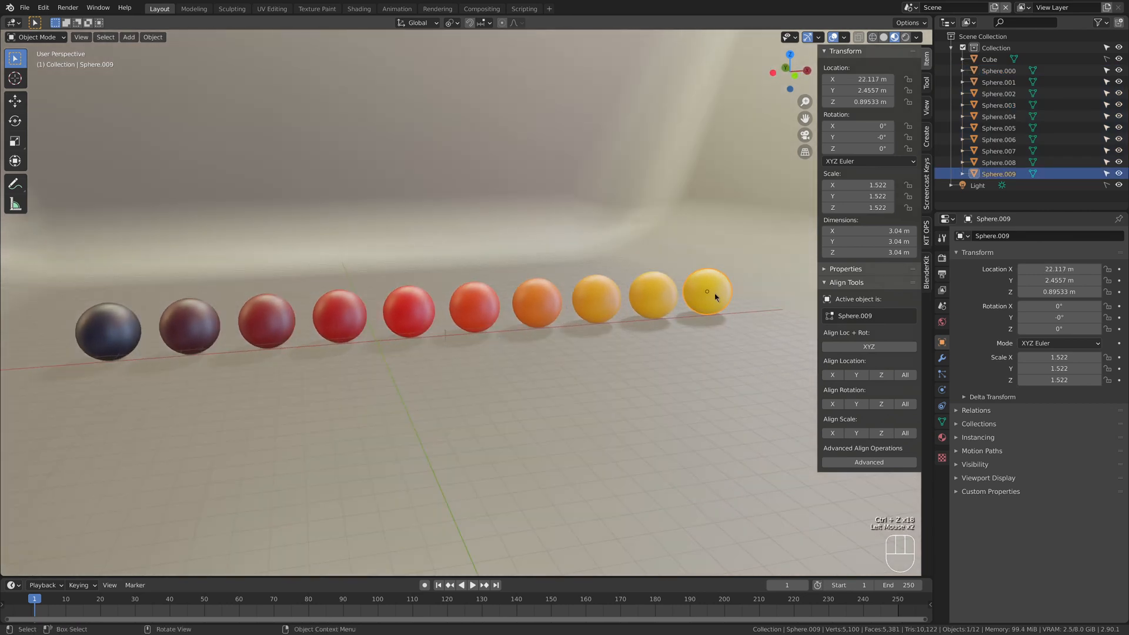
pyautogui.moveTo(707, 291); pyautogui.dragTo(720, 139)
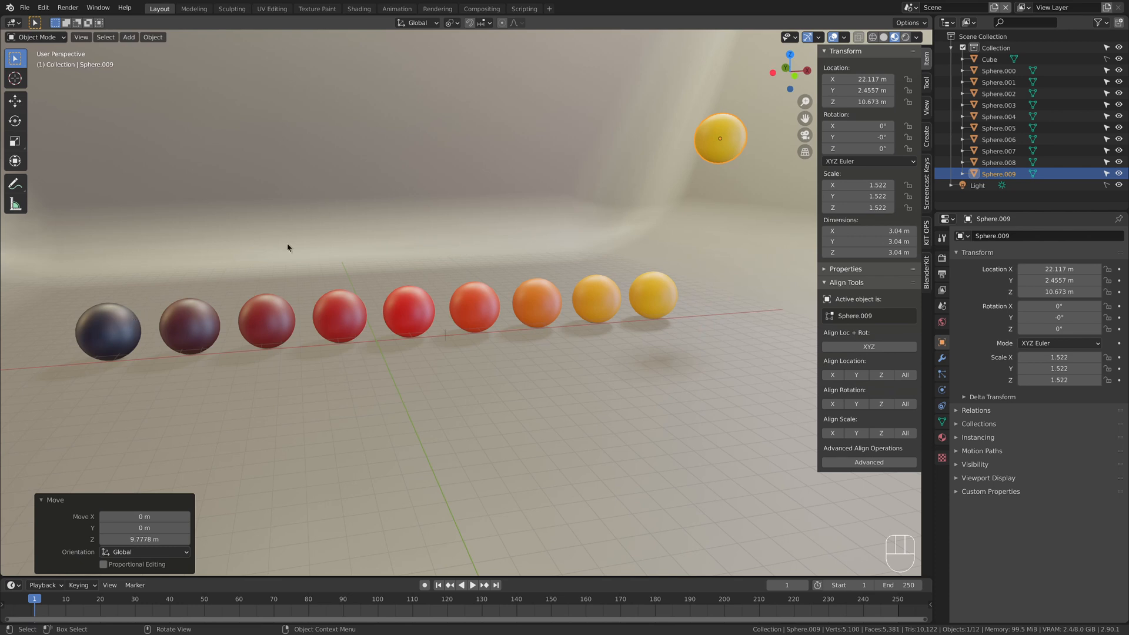
pyautogui.moveTo(720, 152)
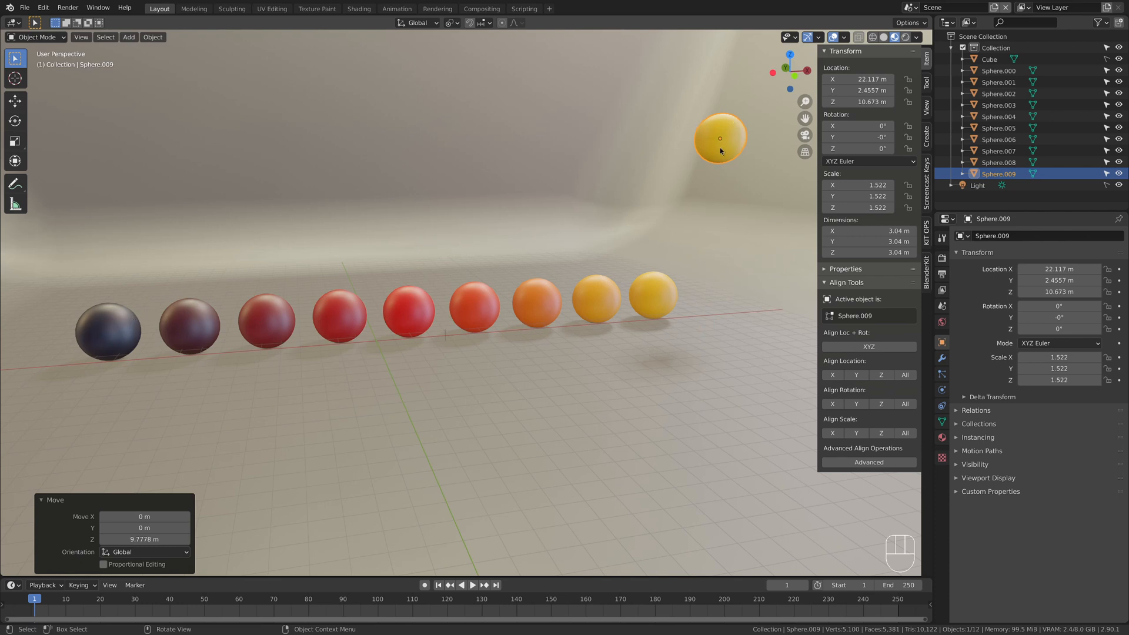
pyautogui.click(474, 306)
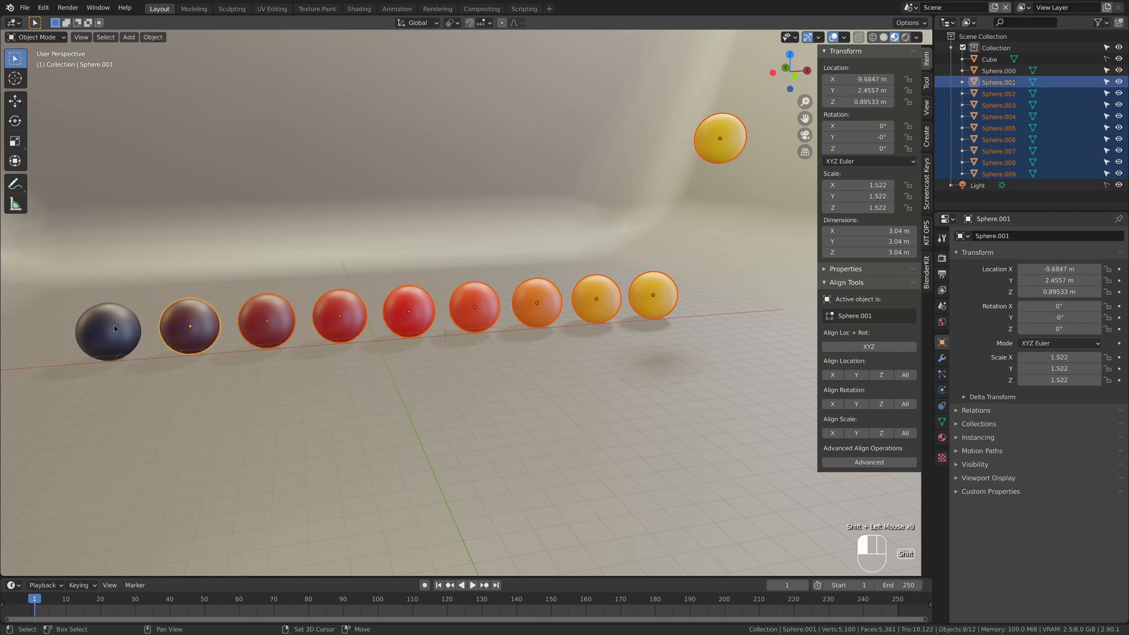
pyautogui.rightClick(114, 328)
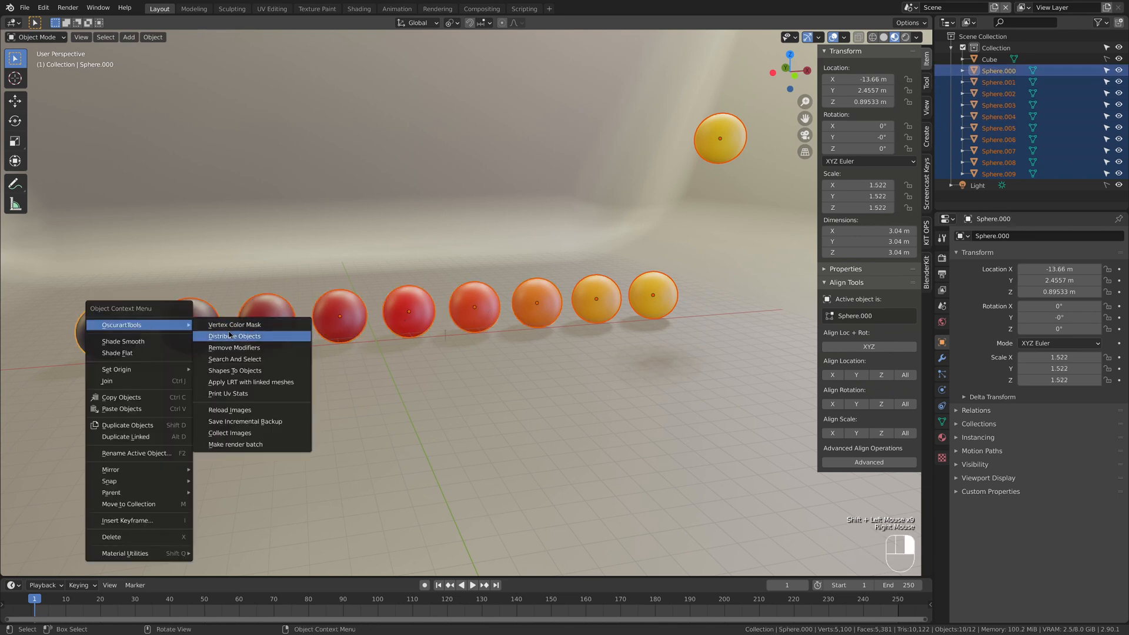
pyautogui.click(234, 336)
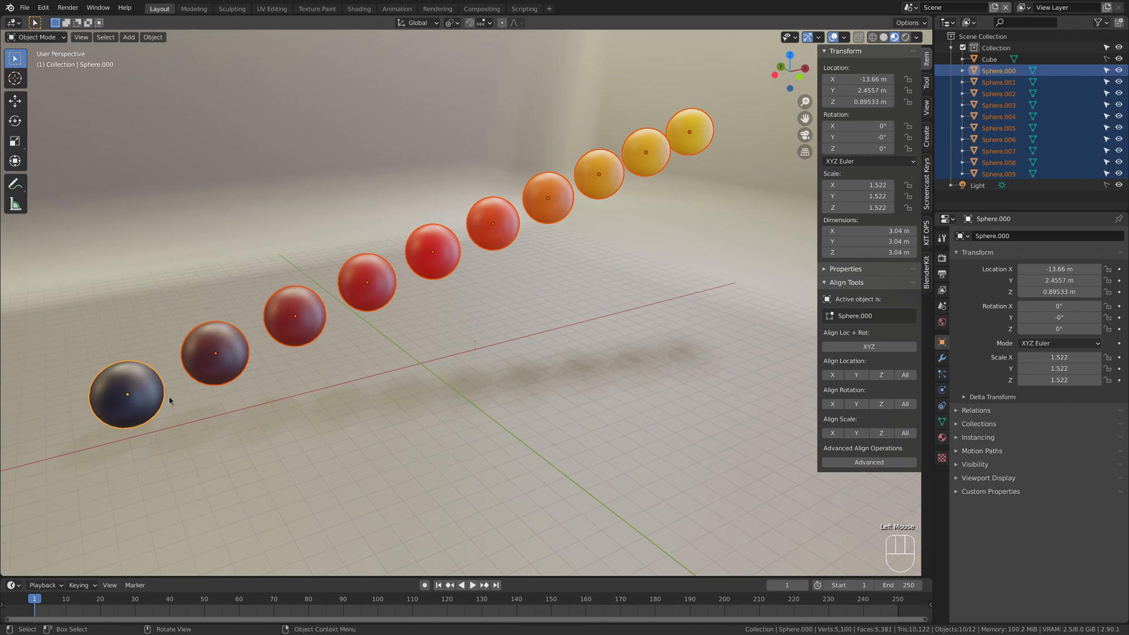
pyautogui.click(618, 411)
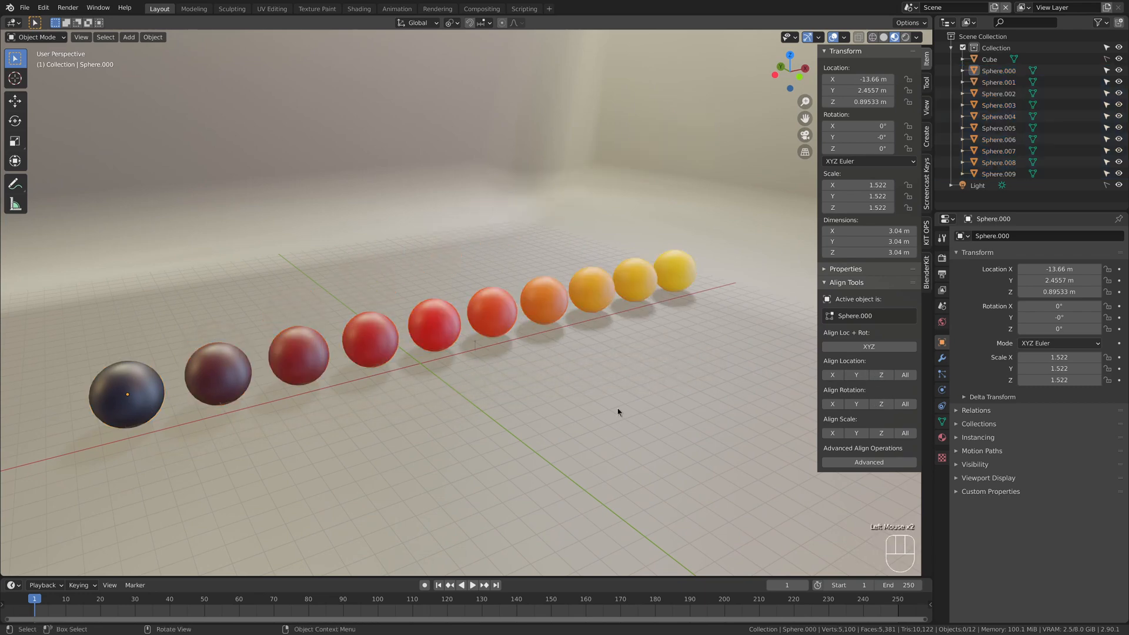